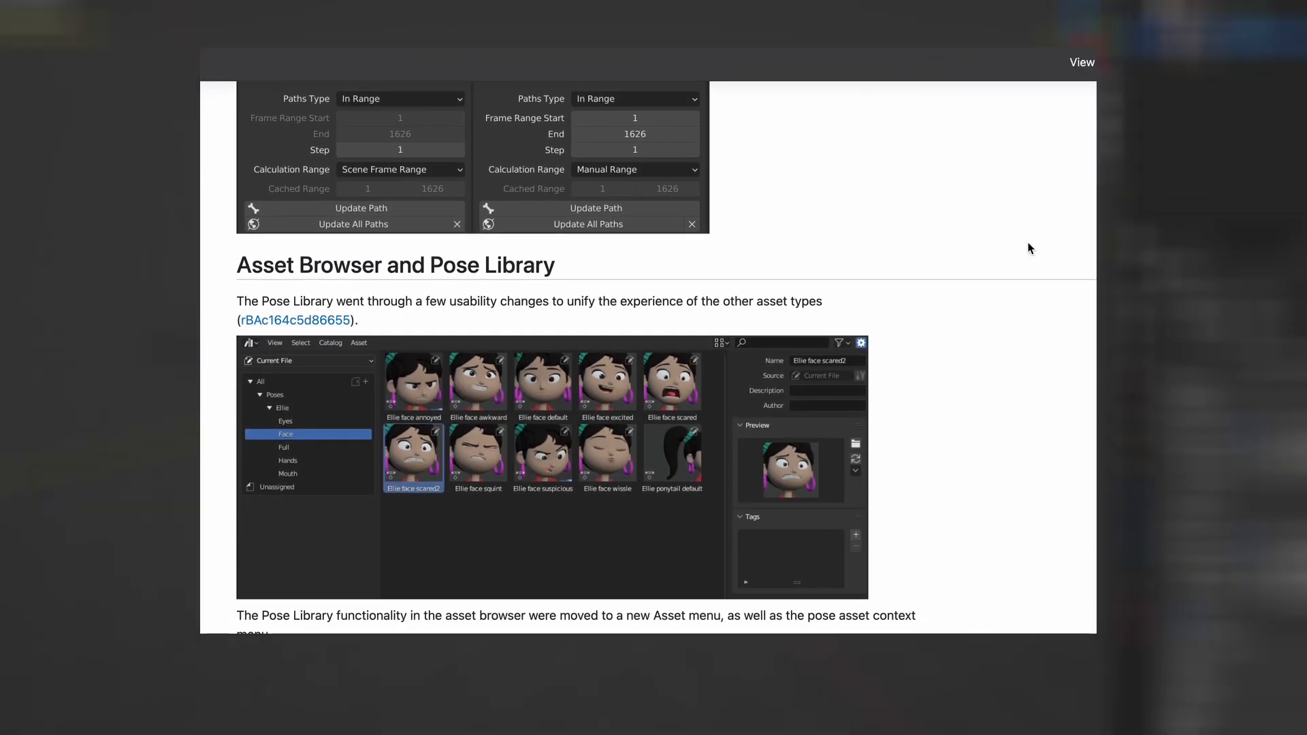
Step: Scroll the release notes past the Pose Library section to the Graph Editor Ease Operator heading
{"action": "scroll", "scroll_direction": "down", "scroll_amount": 3}
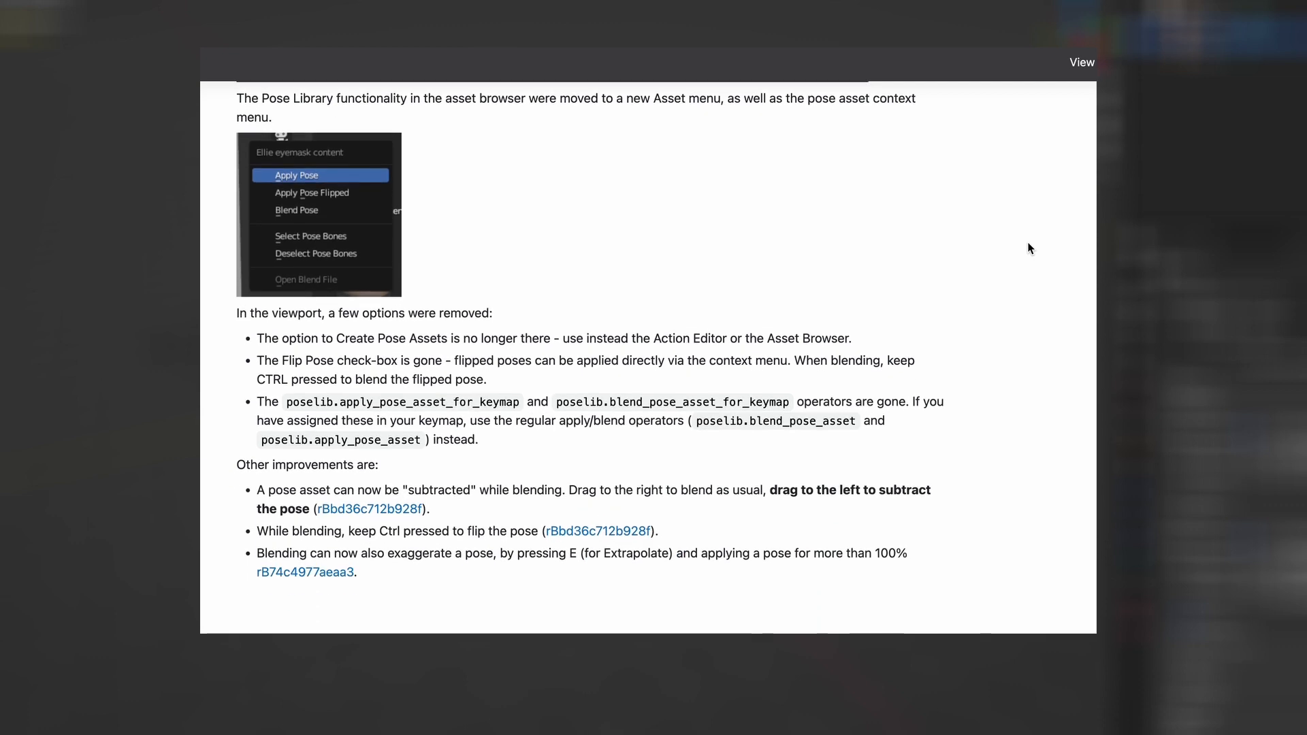
{"action": "scroll", "scroll_direction": "down", "scroll_amount": 3}
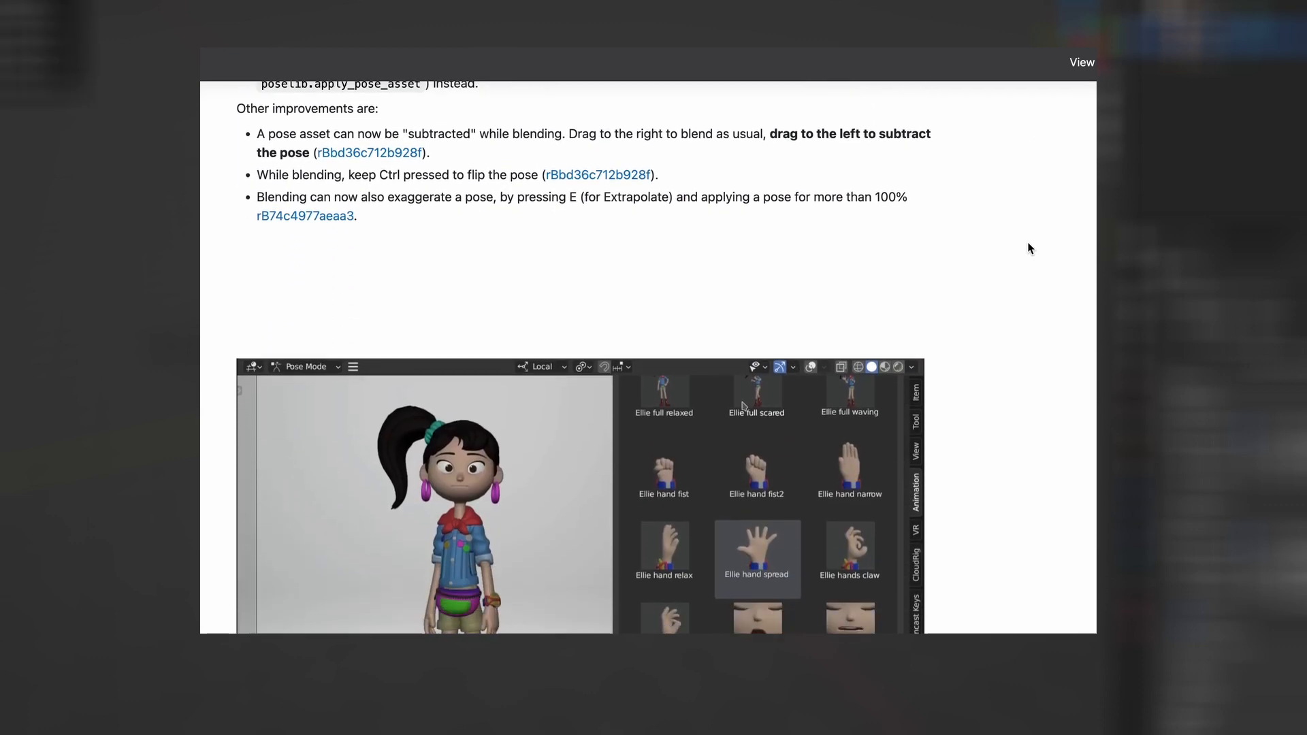
{"action": "scroll", "scroll_direction": "down", "scroll_amount": 3}
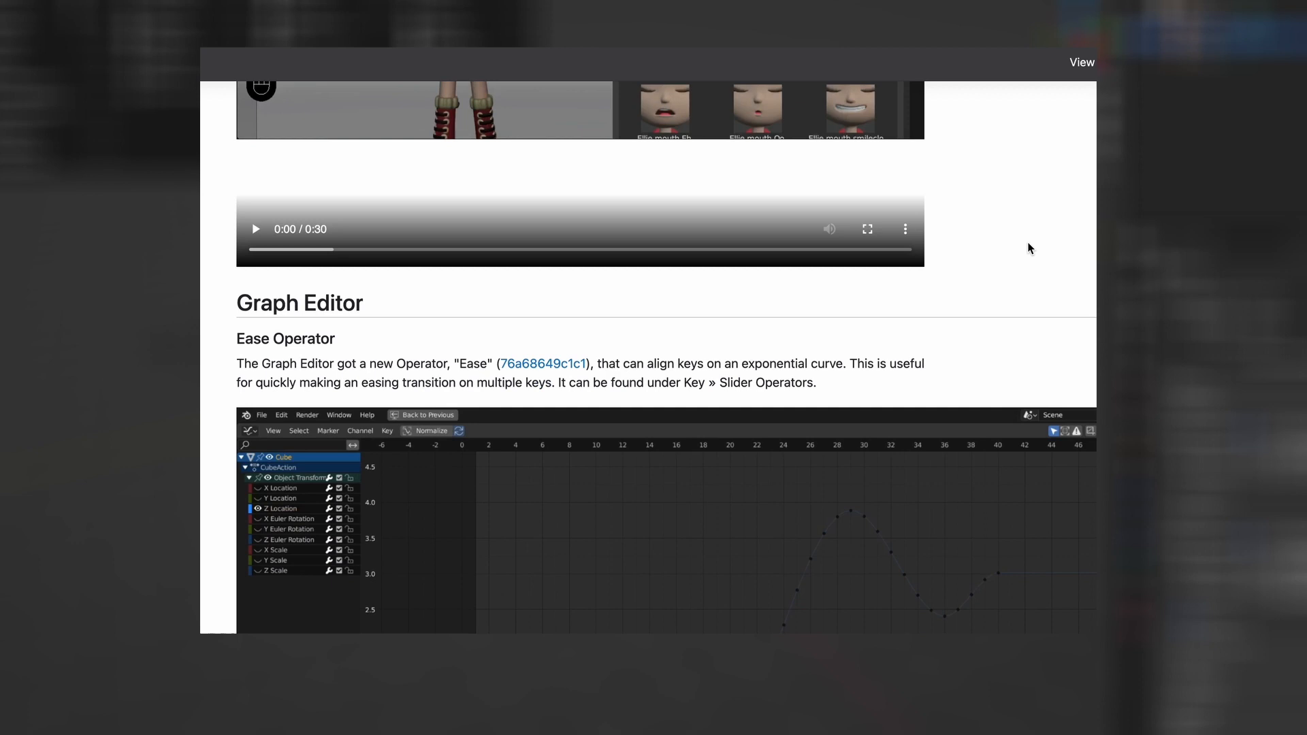
{"action": "scroll", "scroll_direction": "down", "scroll_amount": 3}
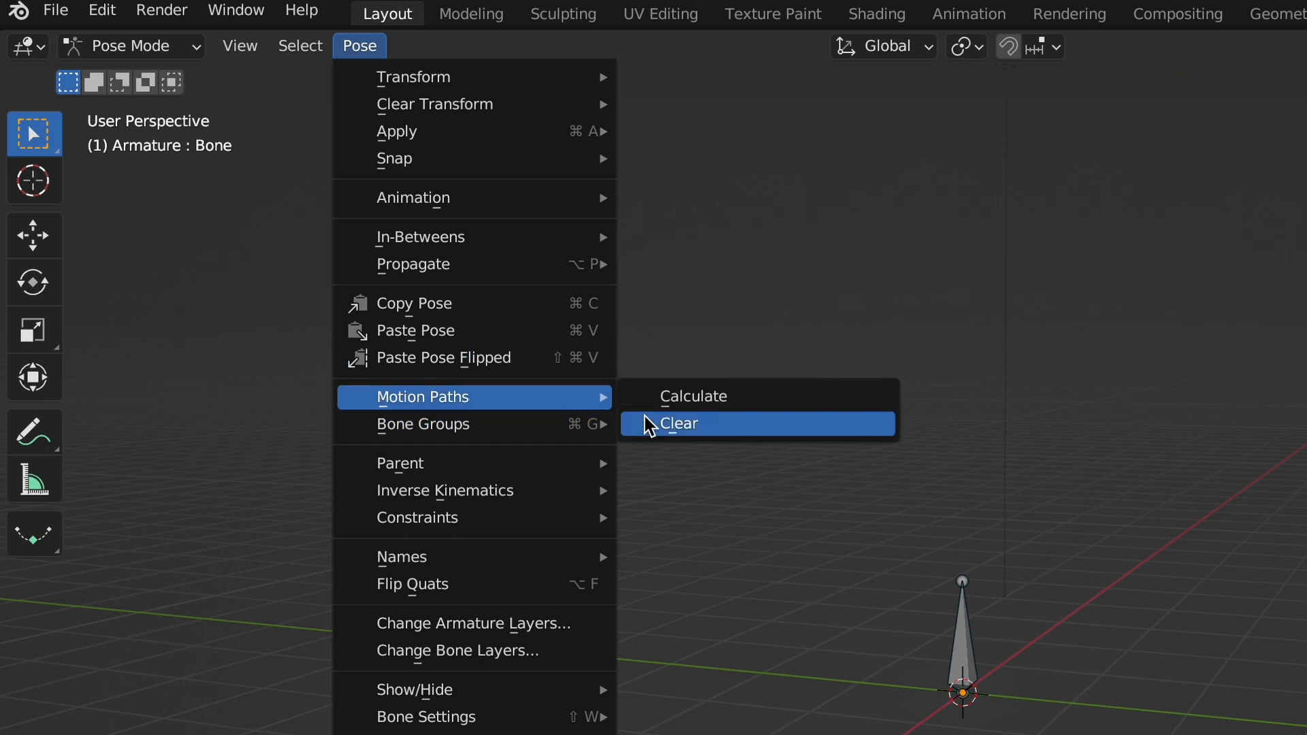
Step: Clear the bone's motion paths and recalculate them with Computation Range set to Scene Frame Range
{"action": "left_click", "coordinate": [691, 395]}
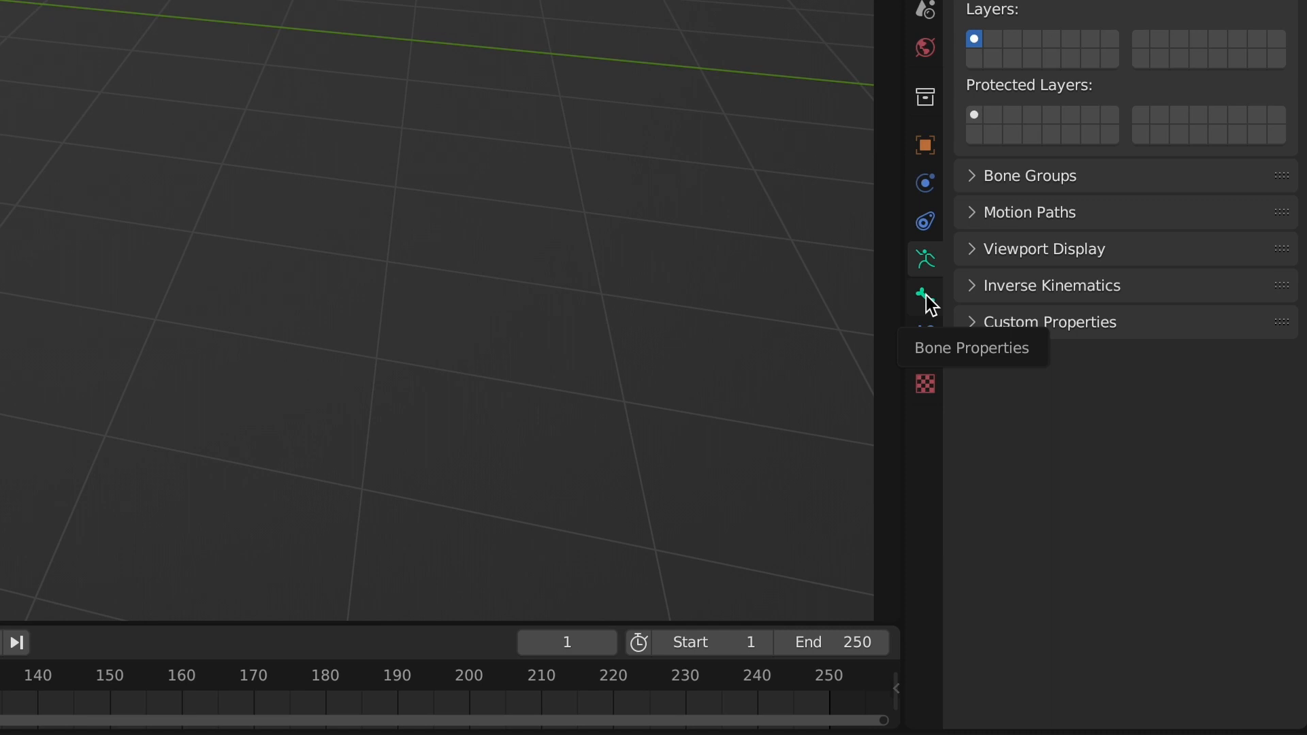
{"action": "left_click", "coordinate": [973, 213]}
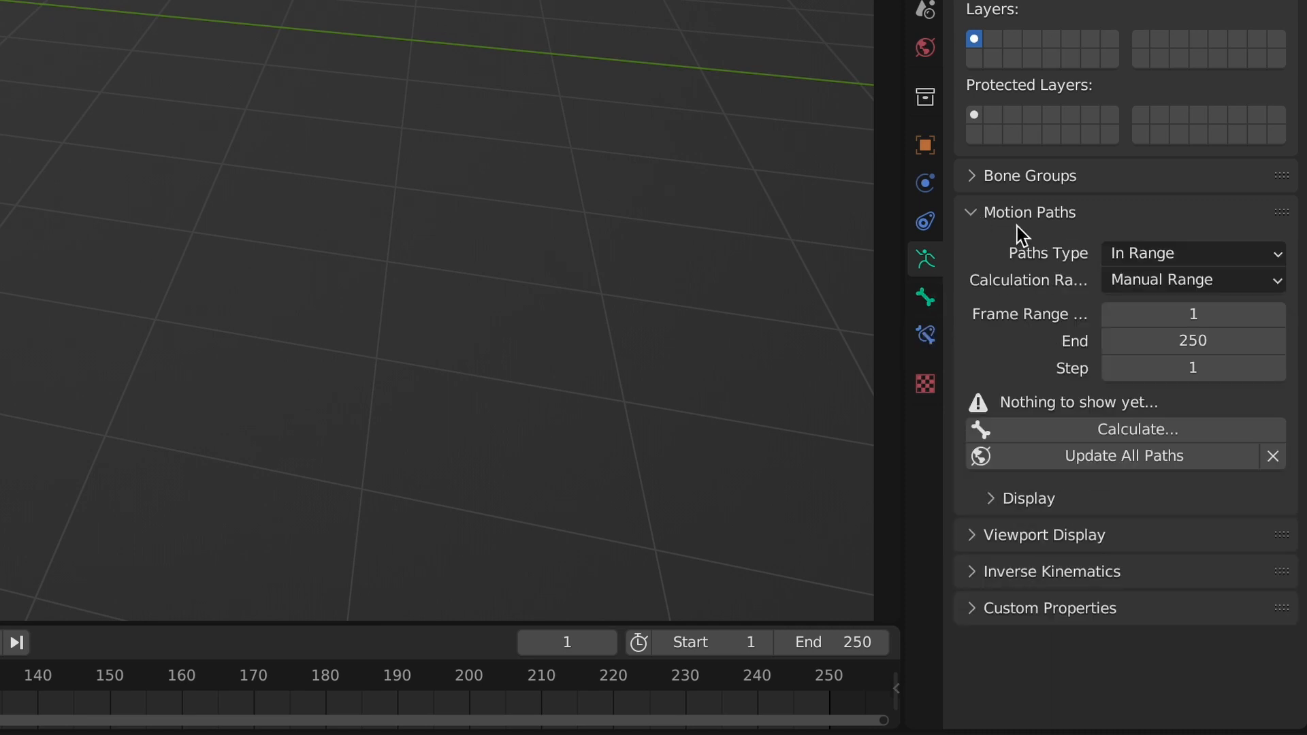
{"action": "left_click", "coordinate": [1141, 429]}
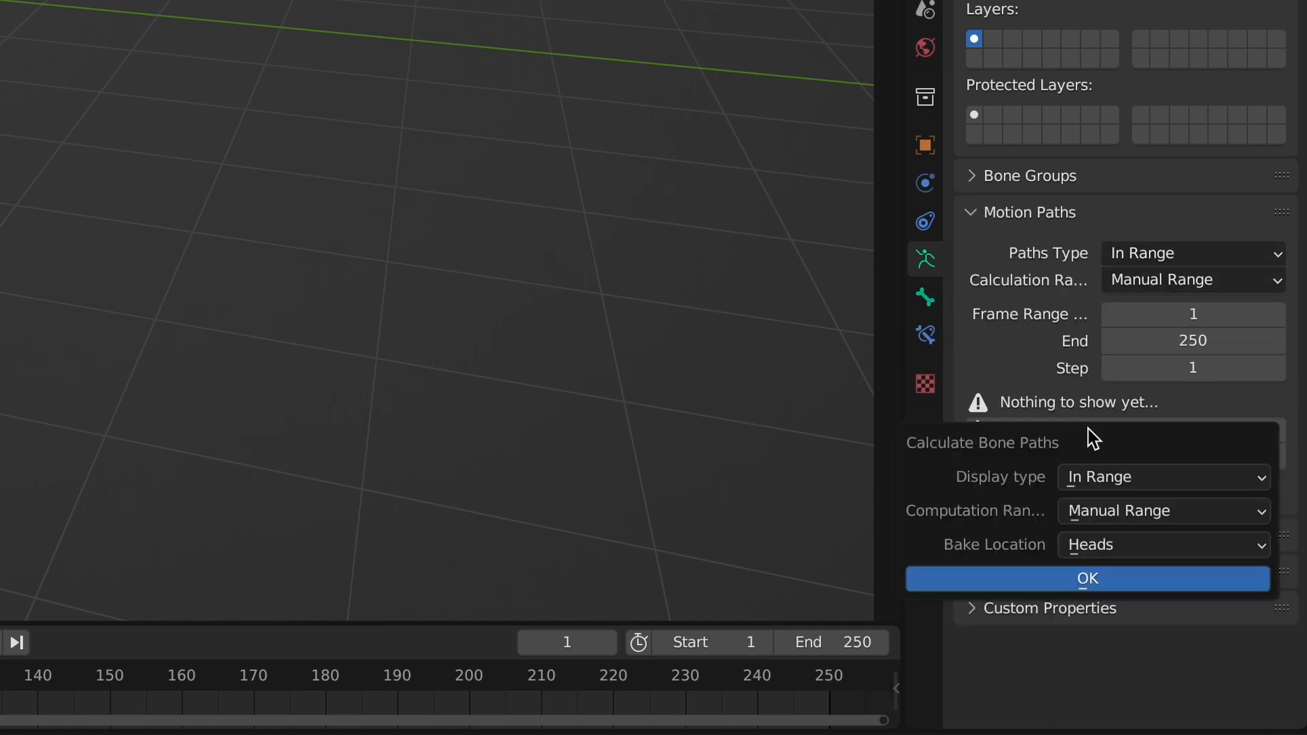
{"action": "left_click", "coordinate": [1162, 511]}
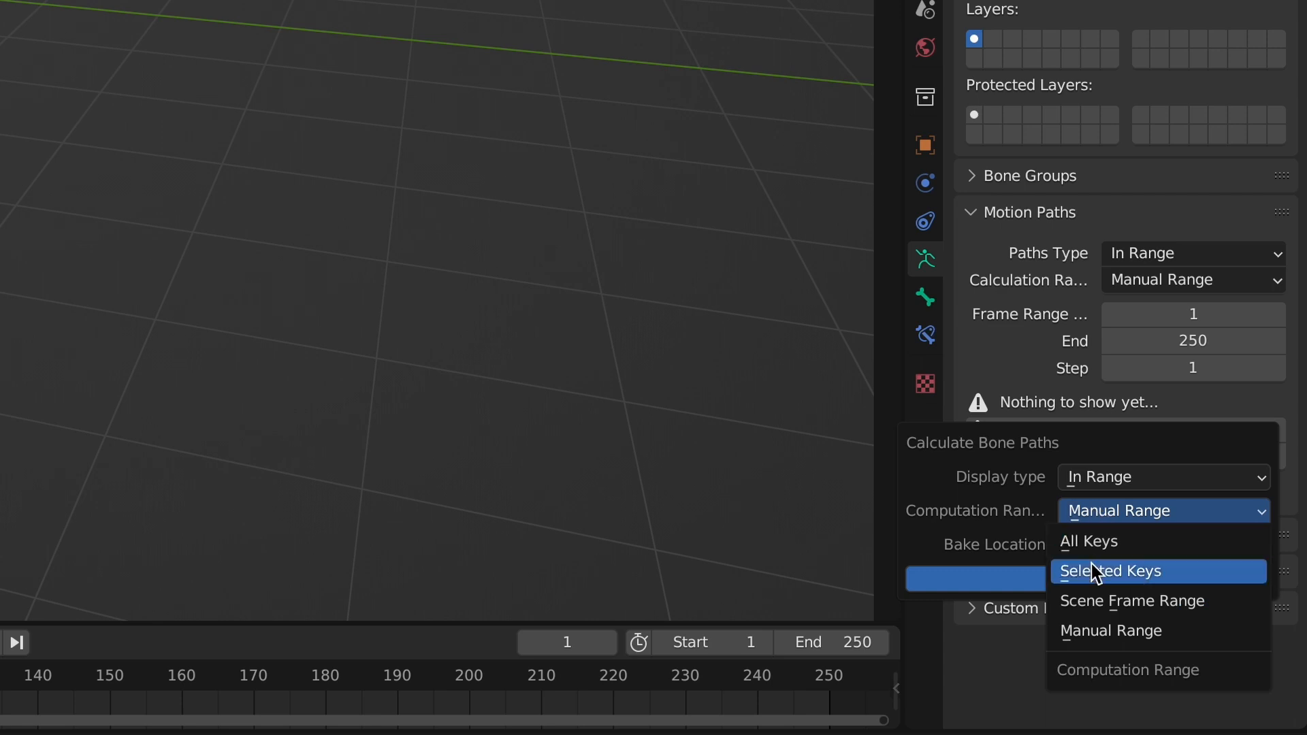
{"action": "mouse_move", "coordinate": [1096, 601]}
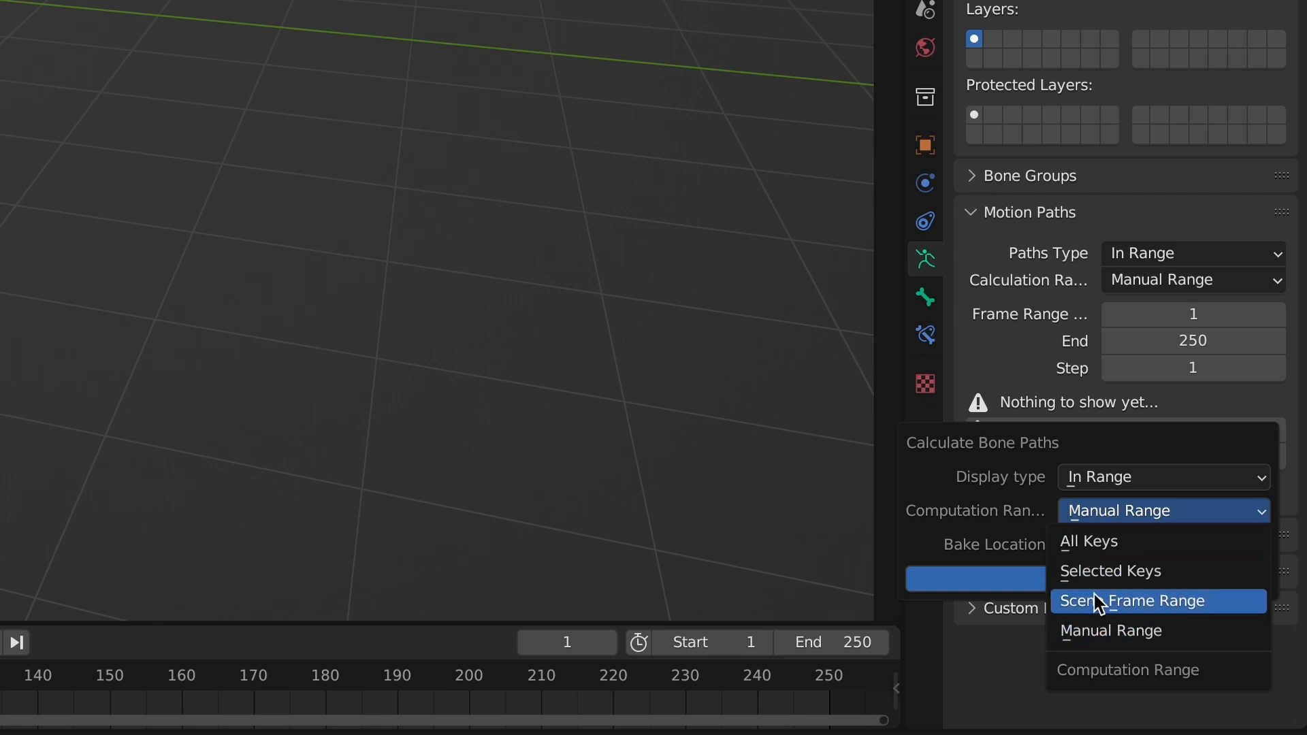
{"action": "left_click", "coordinate": [1135, 600]}
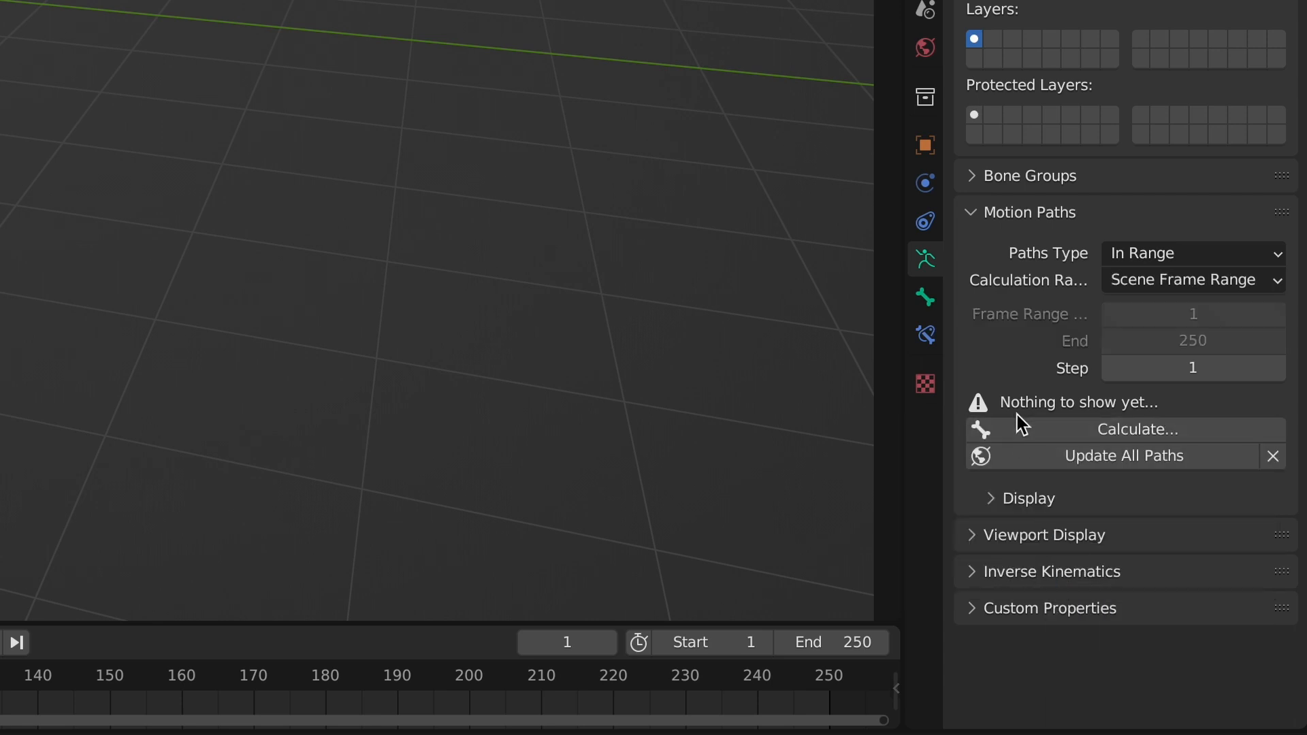
{"action": "left_click", "coordinate": [15, 6]}
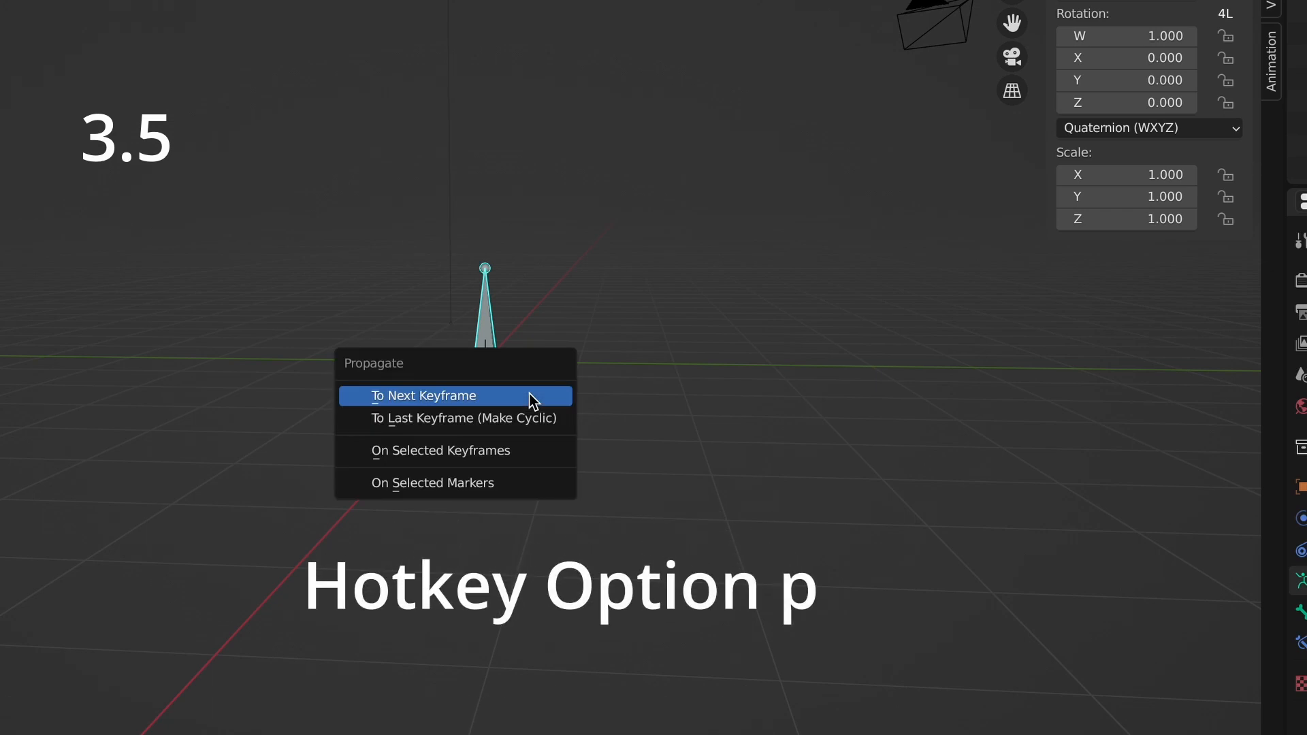
{"action": "mouse_move", "coordinate": [499, 401]}
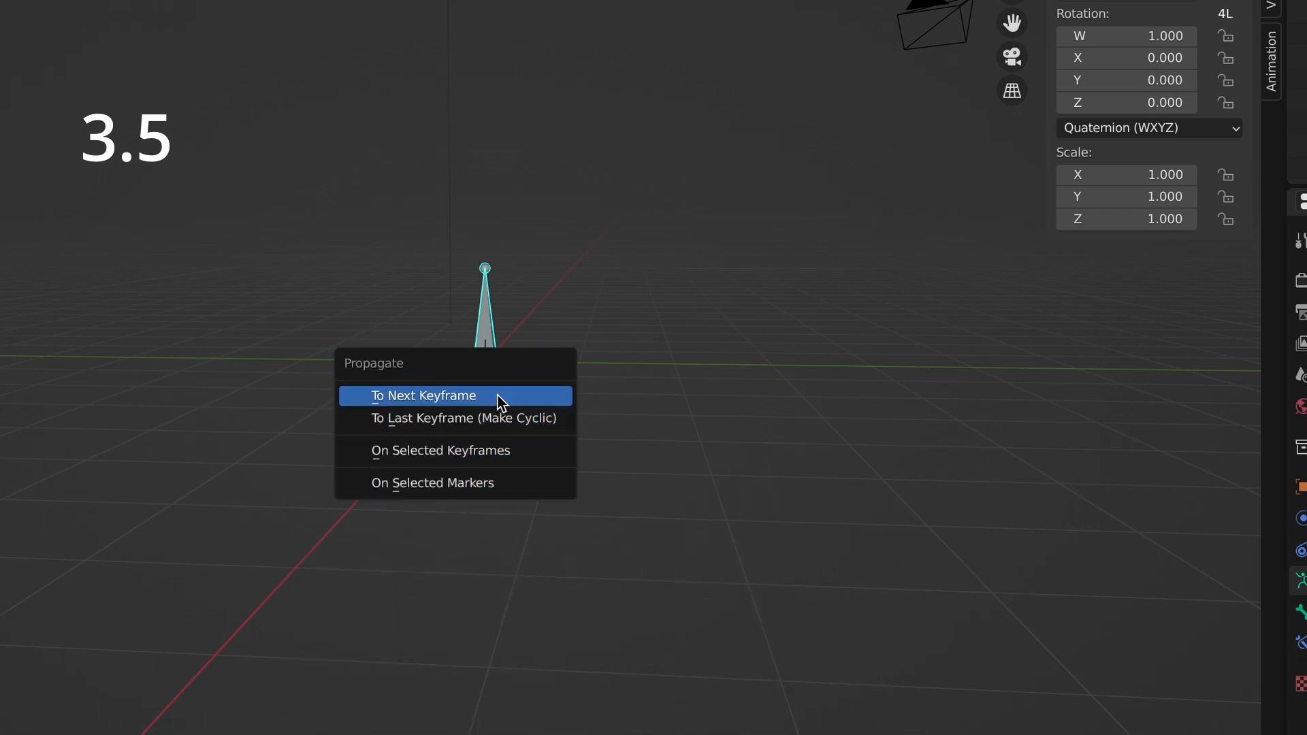
Step: Propagate the bone's current pose using On Selected Keyframes from the Propagate menu
{"action": "left_click", "coordinate": [422, 395]}
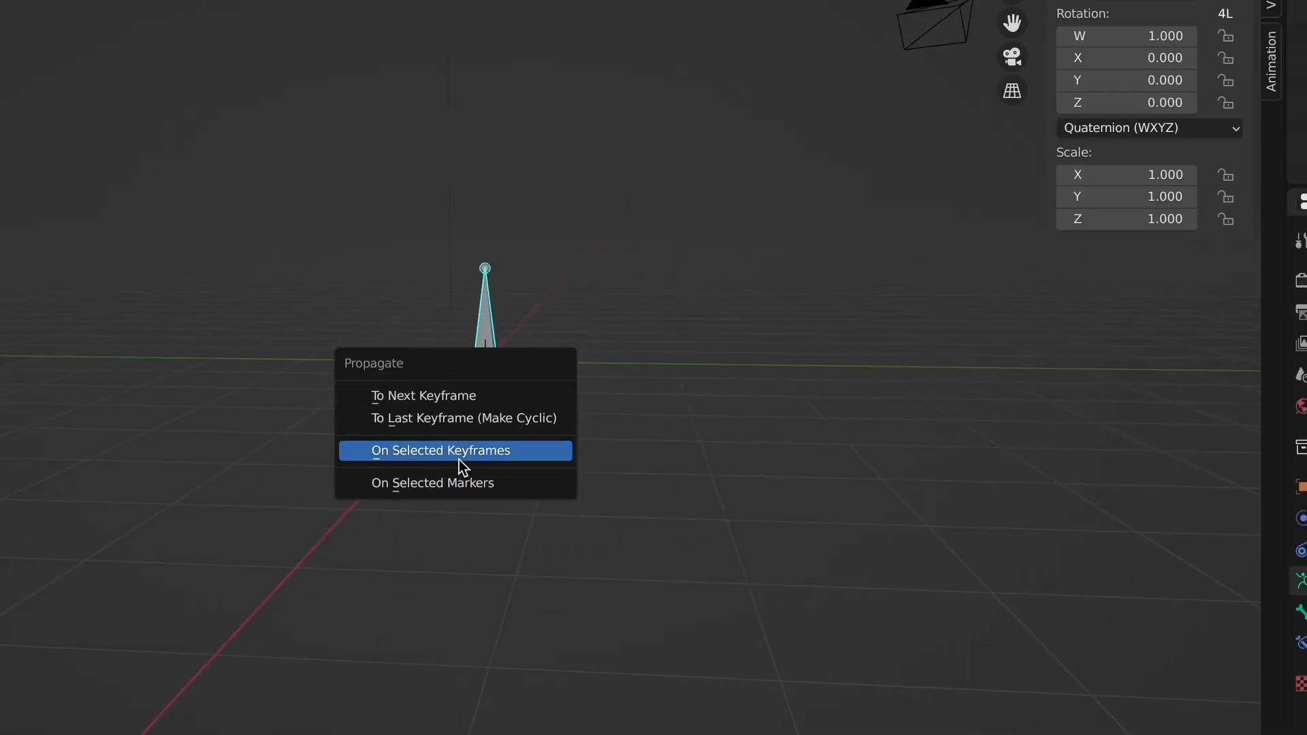
{"action": "left_click", "coordinate": [444, 451]}
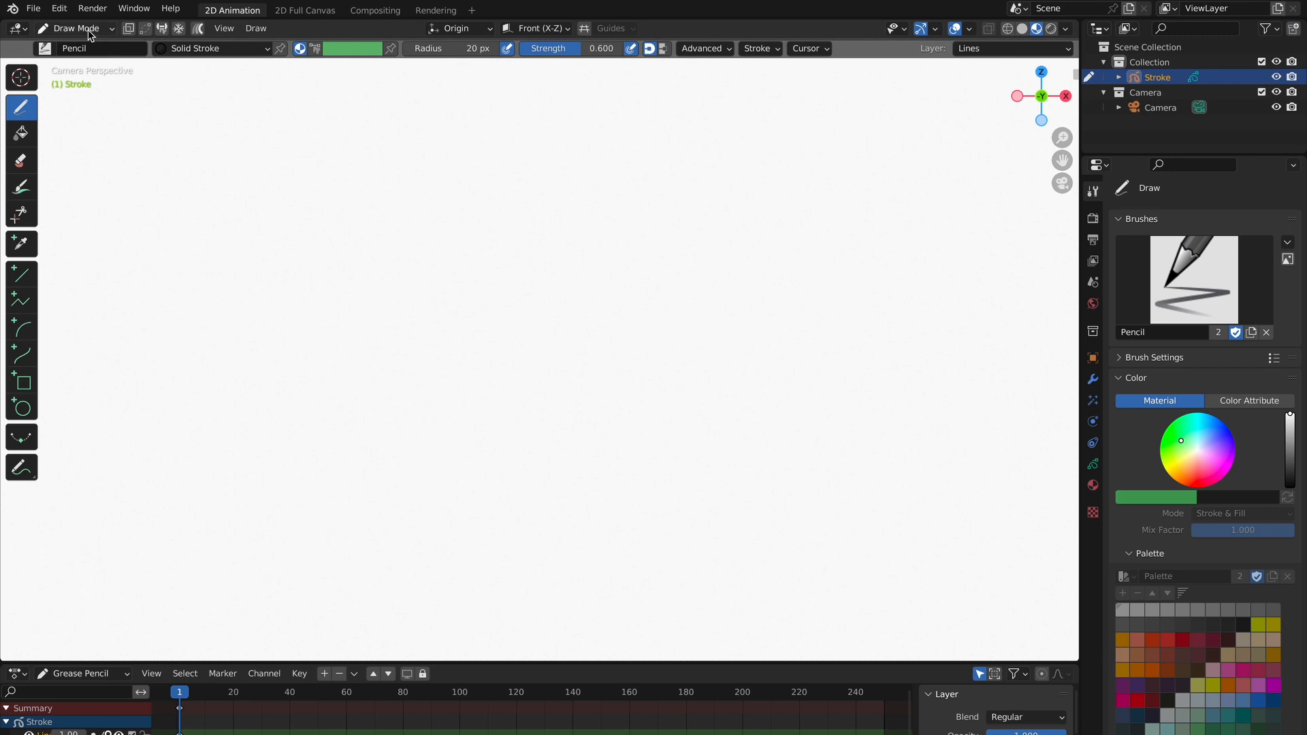
Step: Switch the grease pencil object between Sculpt and Draw Mode before sketching onion-skinned strokes
{"action": "left_click", "coordinate": [75, 27]}
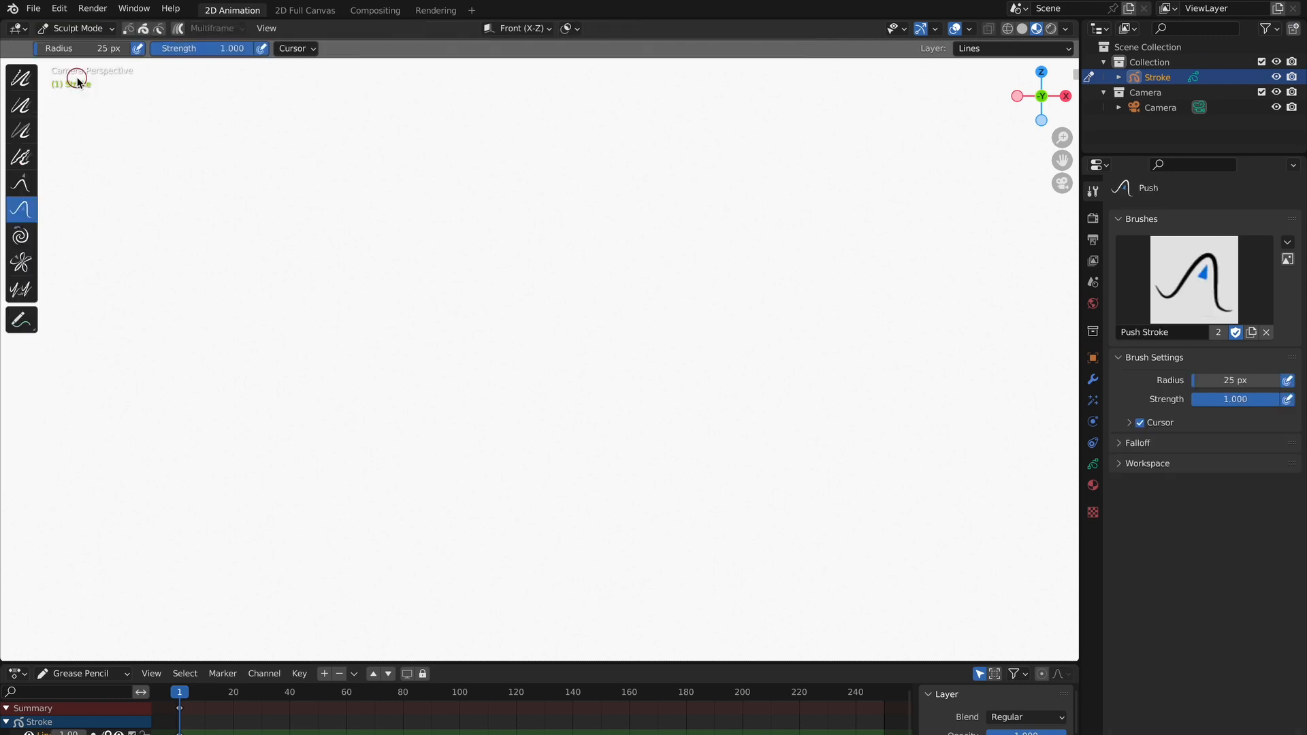
{"action": "left_click", "coordinate": [567, 27]}
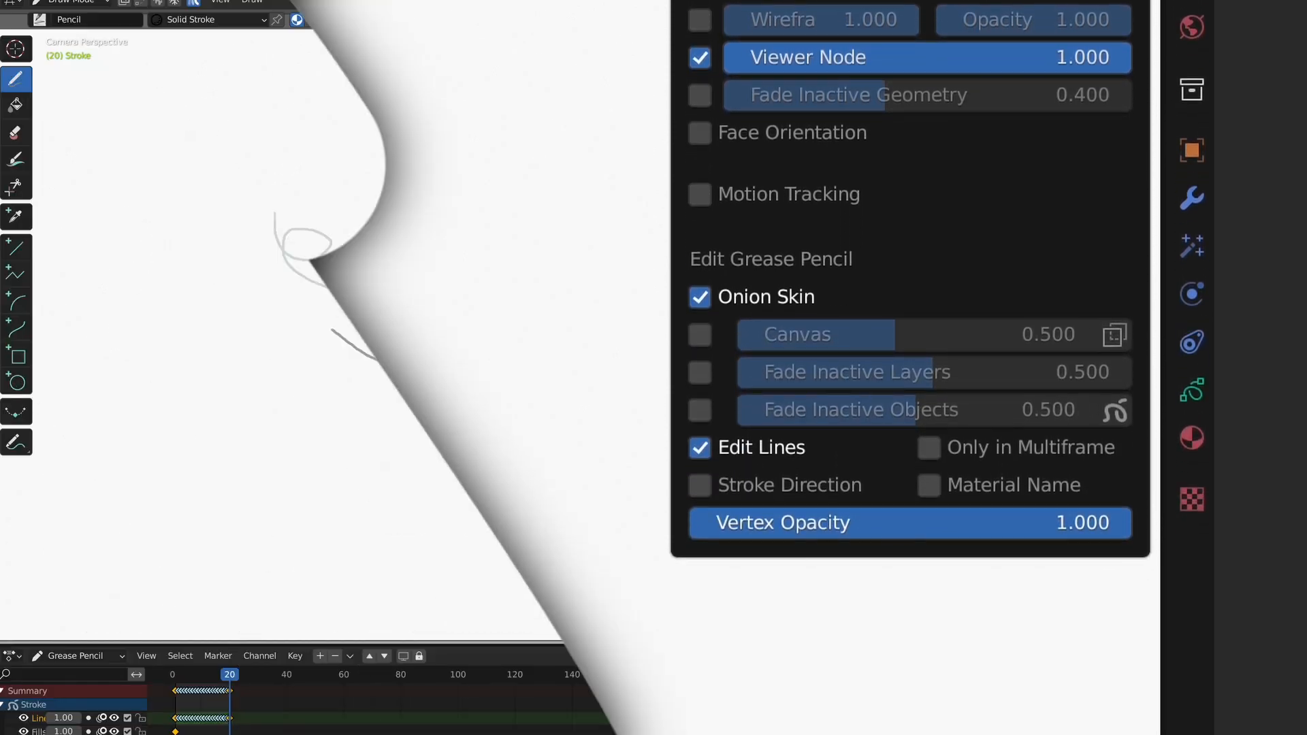
Step: Add a new grease pencil layer named 'The Name' and make it the active drawing layer
{"action": "left_click", "coordinate": [806, 19]}
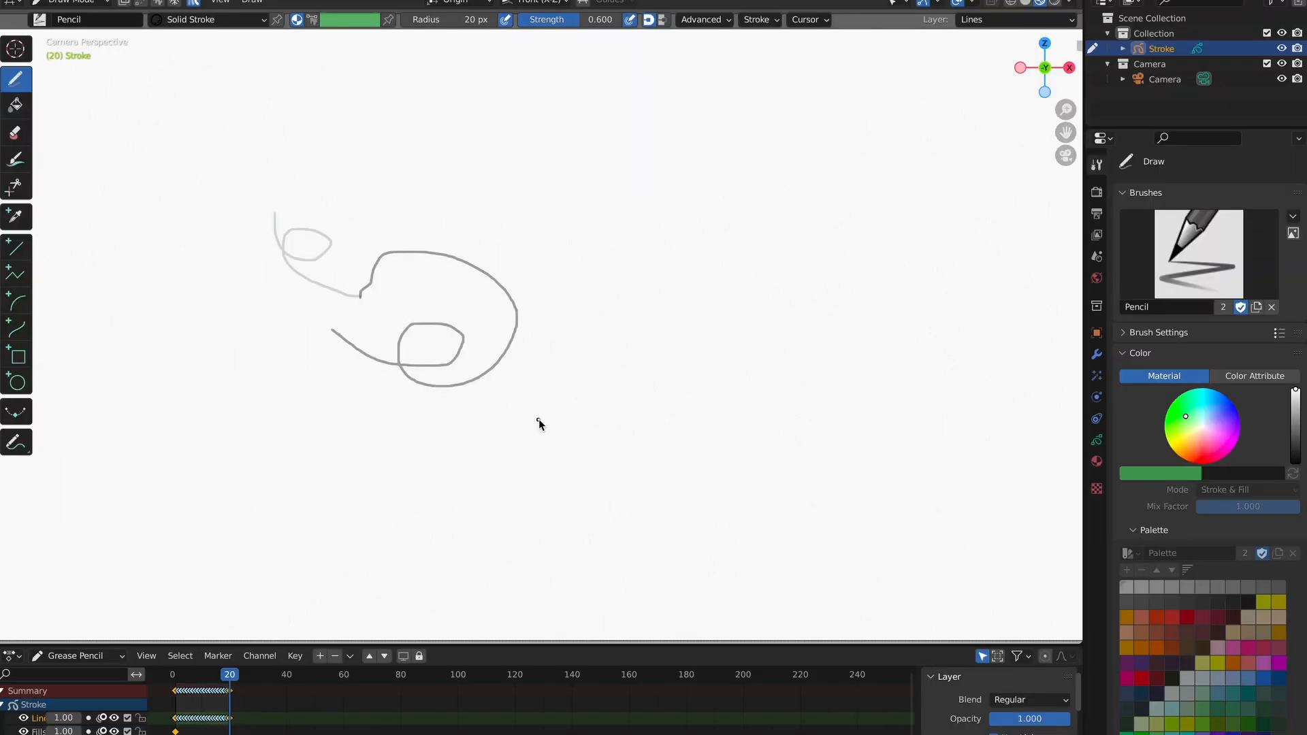
{"action": "left_click", "coordinate": [1009, 19]}
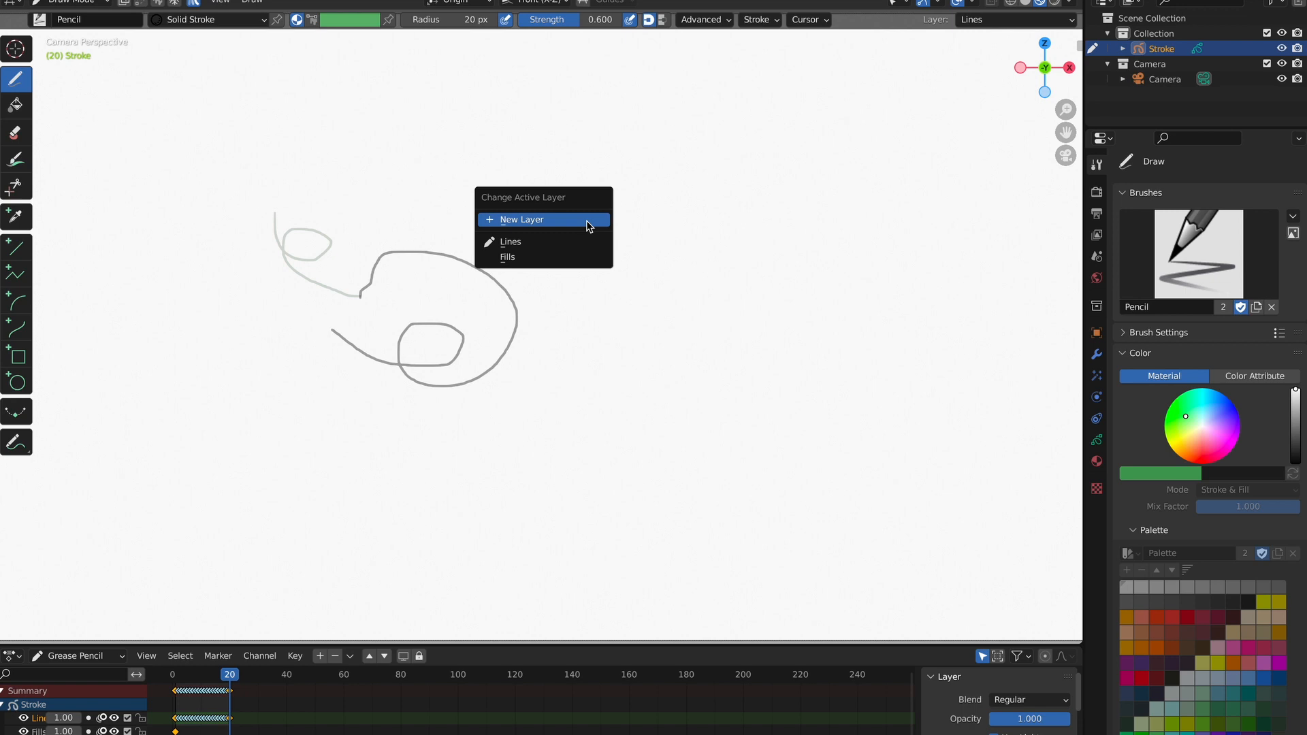
{"action": "left_click", "coordinate": [522, 219]}
{"action": "type", "text": "The Name"}
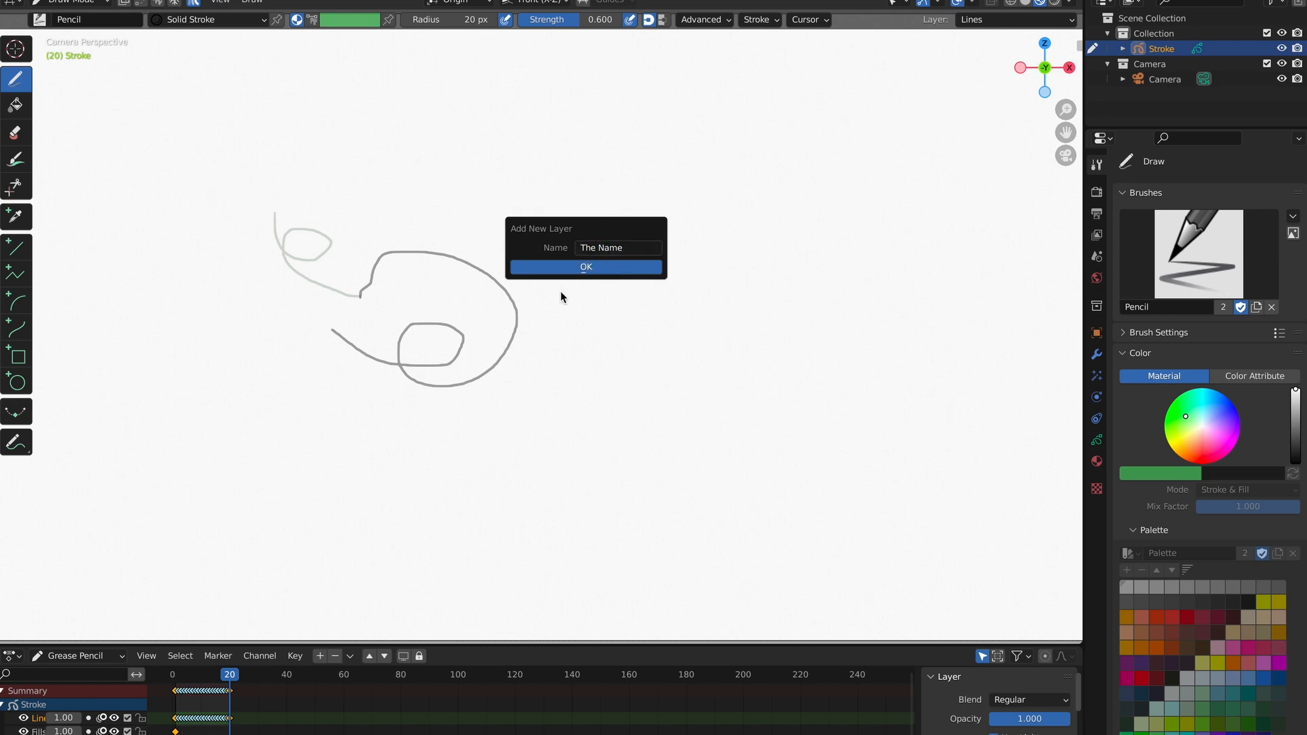
{"action": "left_click", "coordinate": [585, 267]}
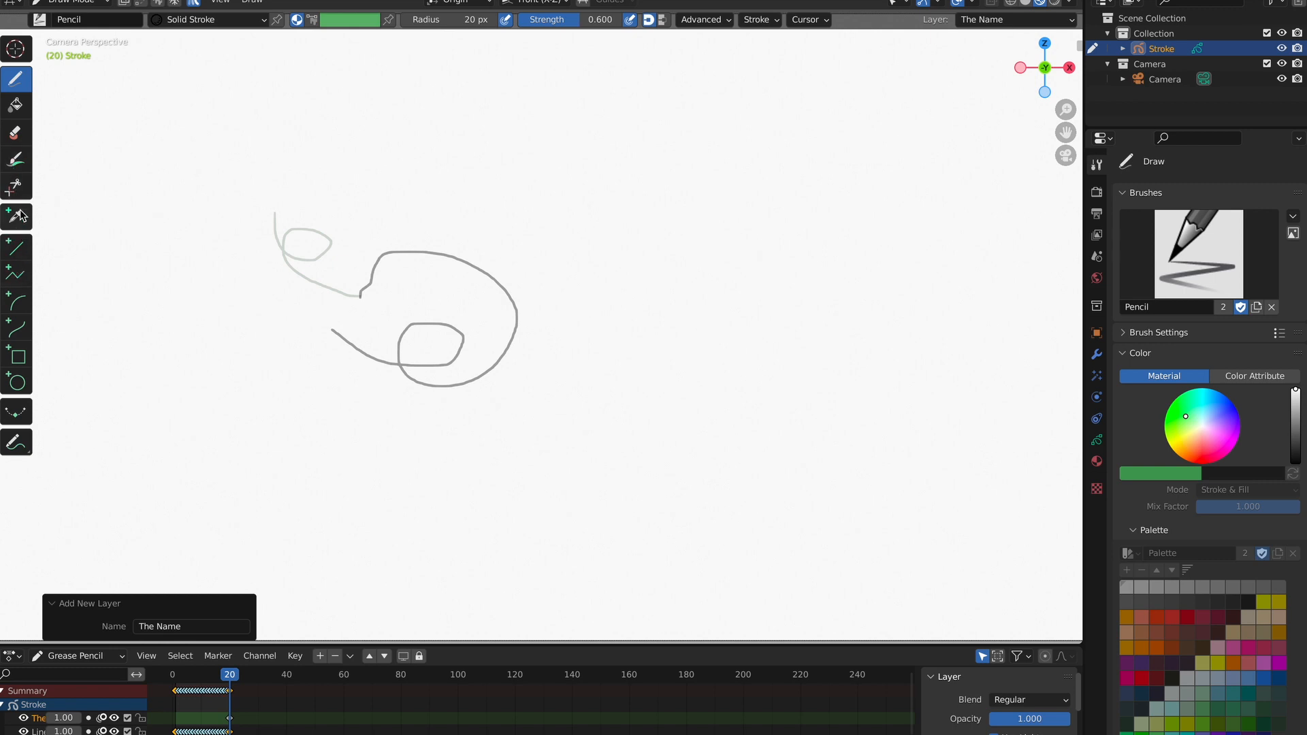
Step: Add a stroke modifier and bring up the Build modifier's Timing choices including Natural Drawing Speed
{"action": "left_click", "coordinate": [1201, 186]}
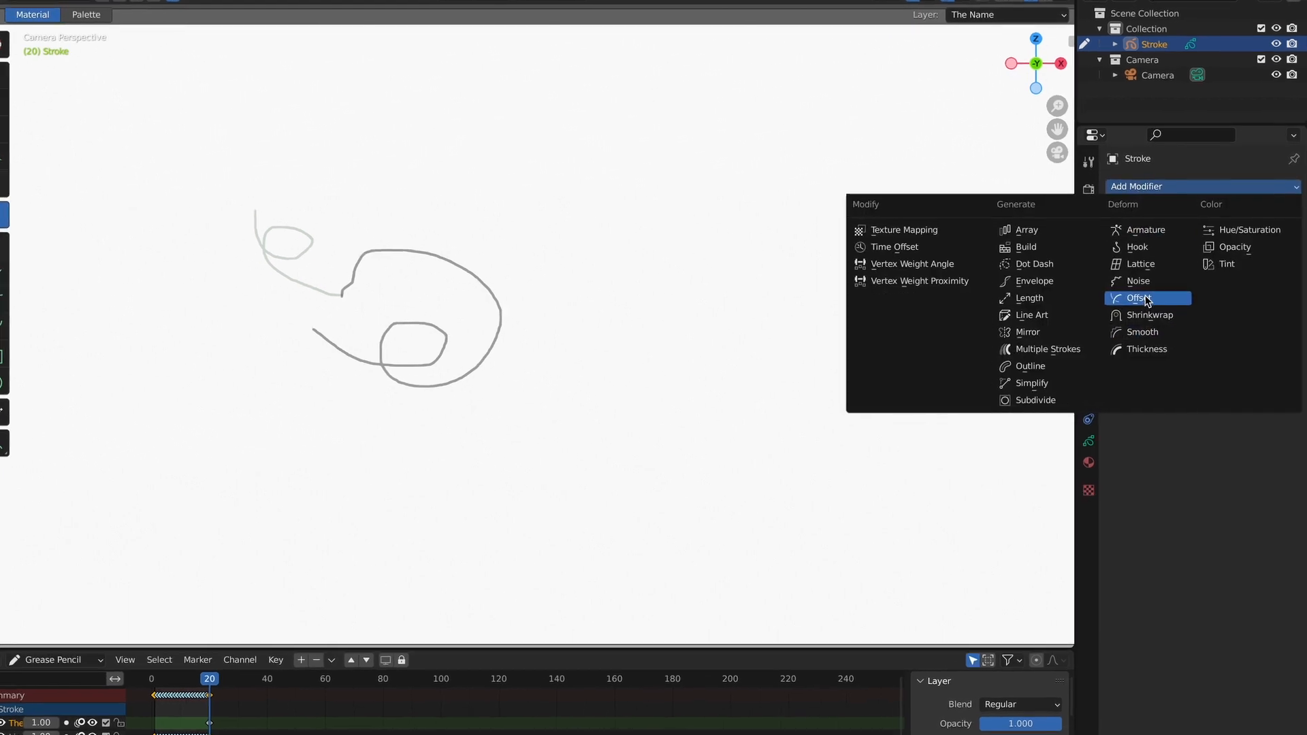
{"action": "left_click", "coordinate": [1137, 298]}
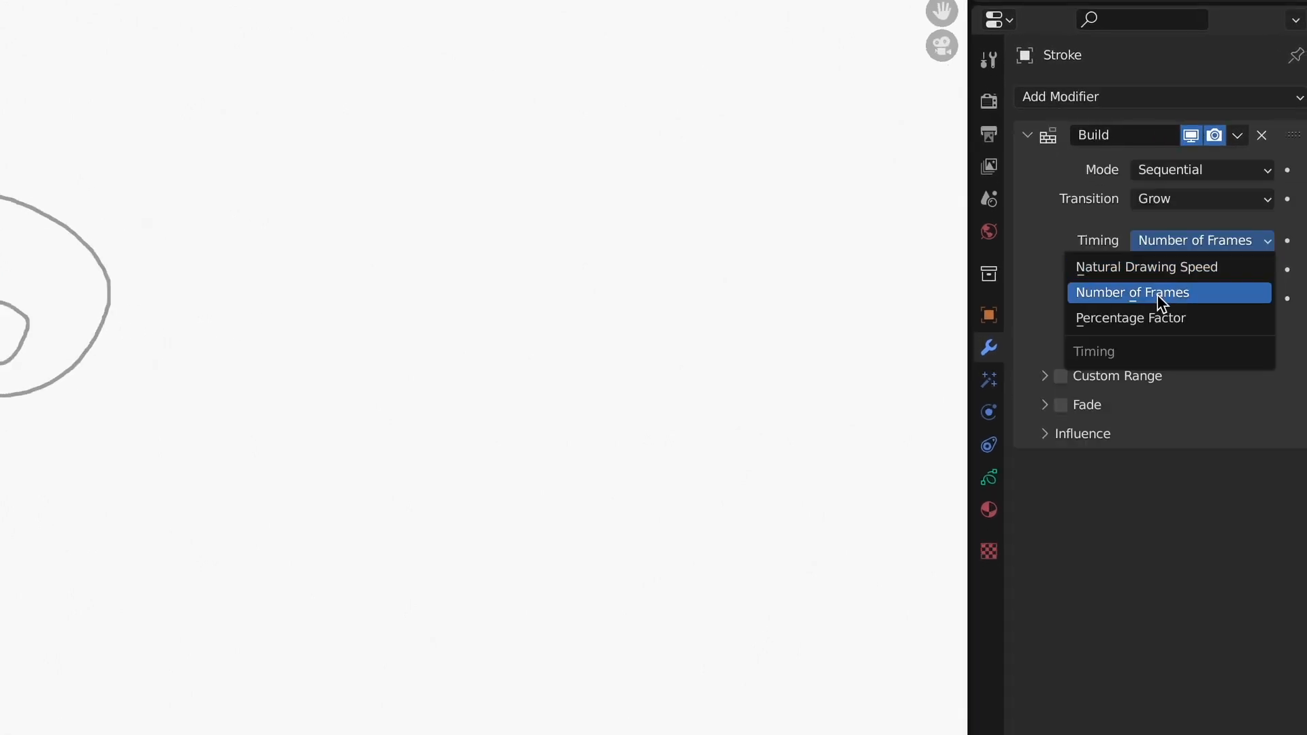
{"action": "left_click", "coordinate": [1147, 266]}
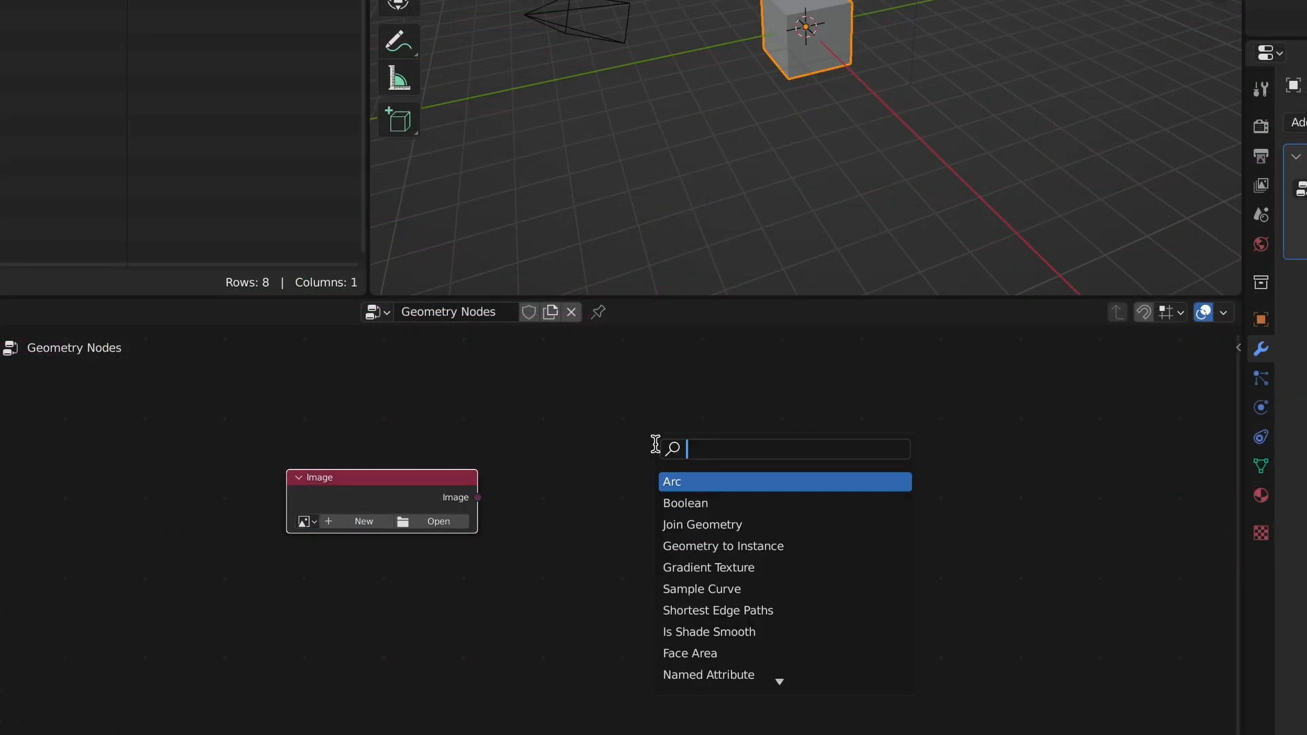
Step: Search and add the Image Info and Named Attribute nodes to the Geometry Nodes tree
{"action": "type", "text": "image"}
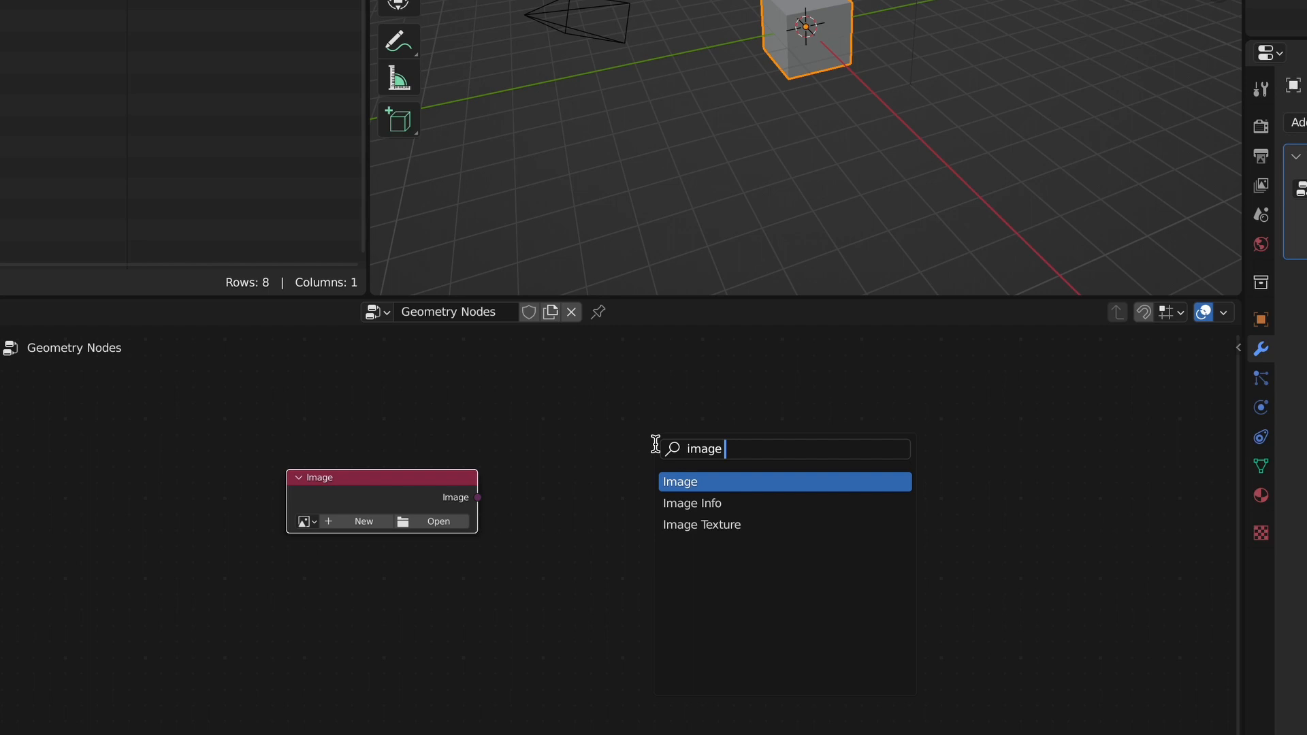
{"action": "left_click", "coordinate": [692, 503]}
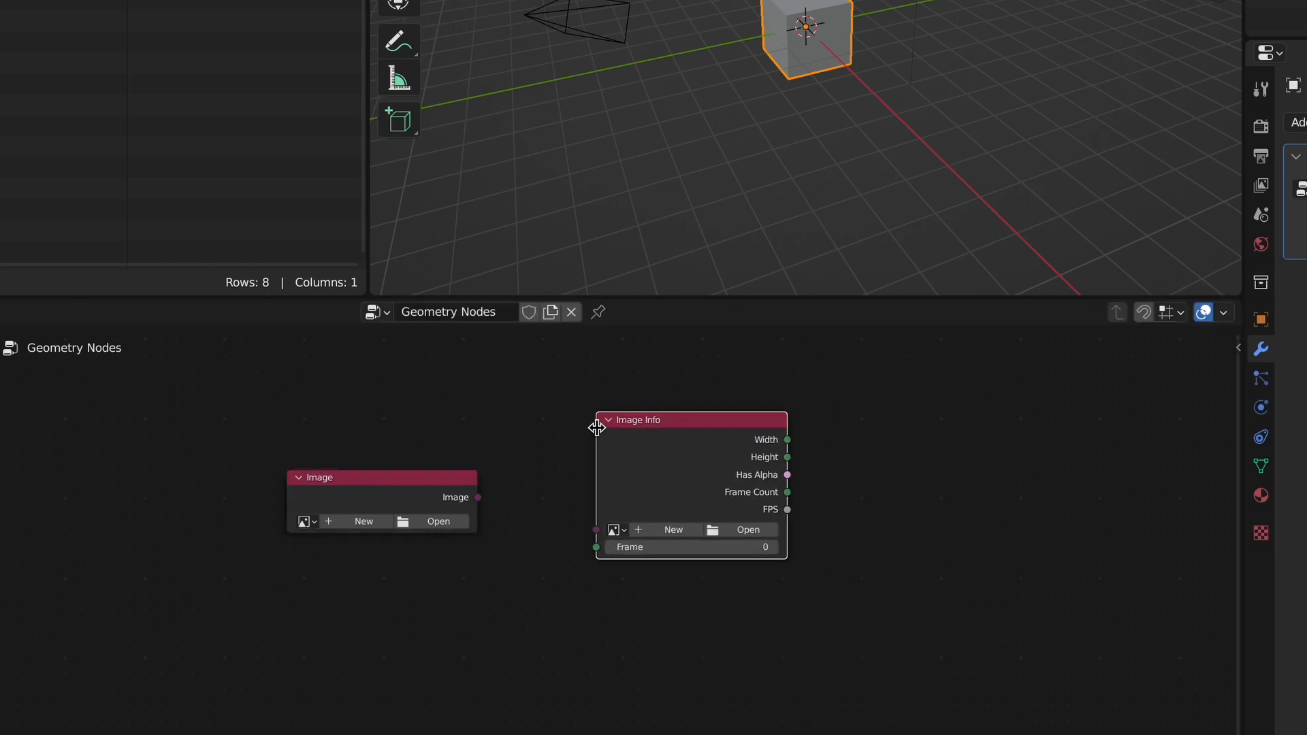
{"action": "type", "text": "ima"}
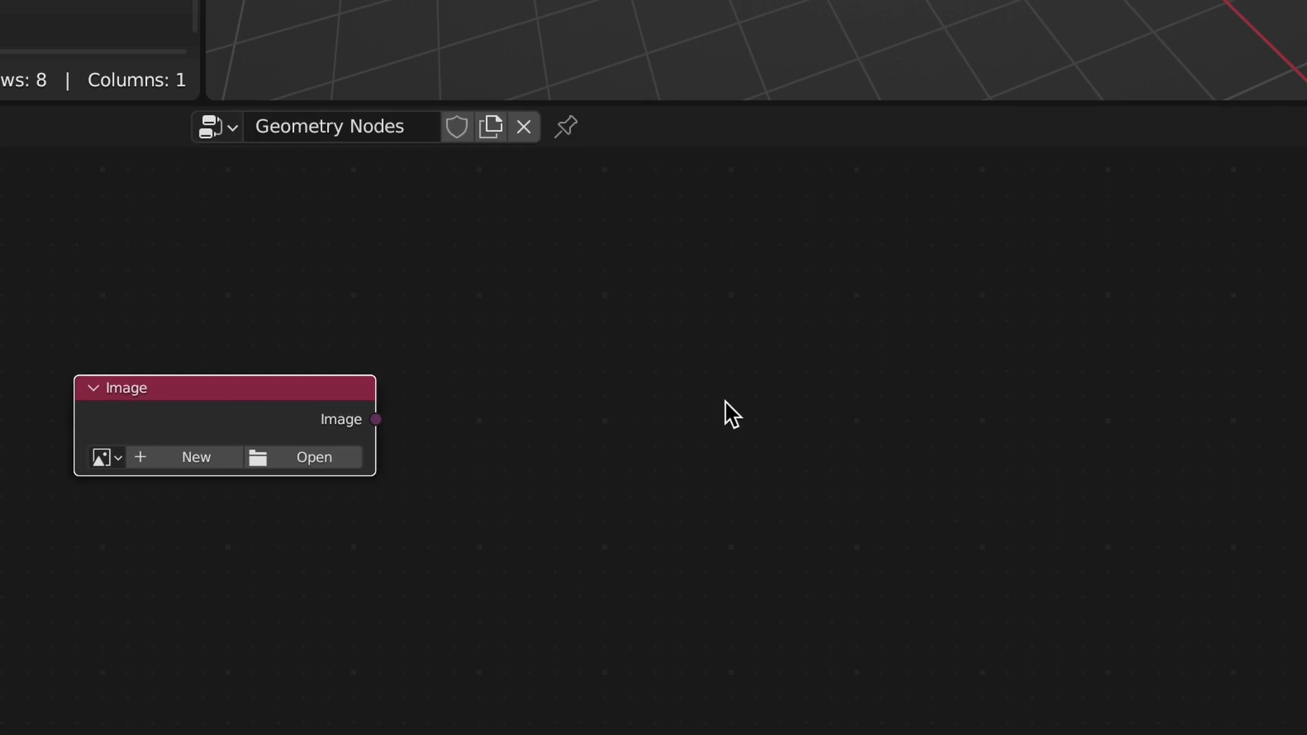
{"action": "type", "text": "named"}
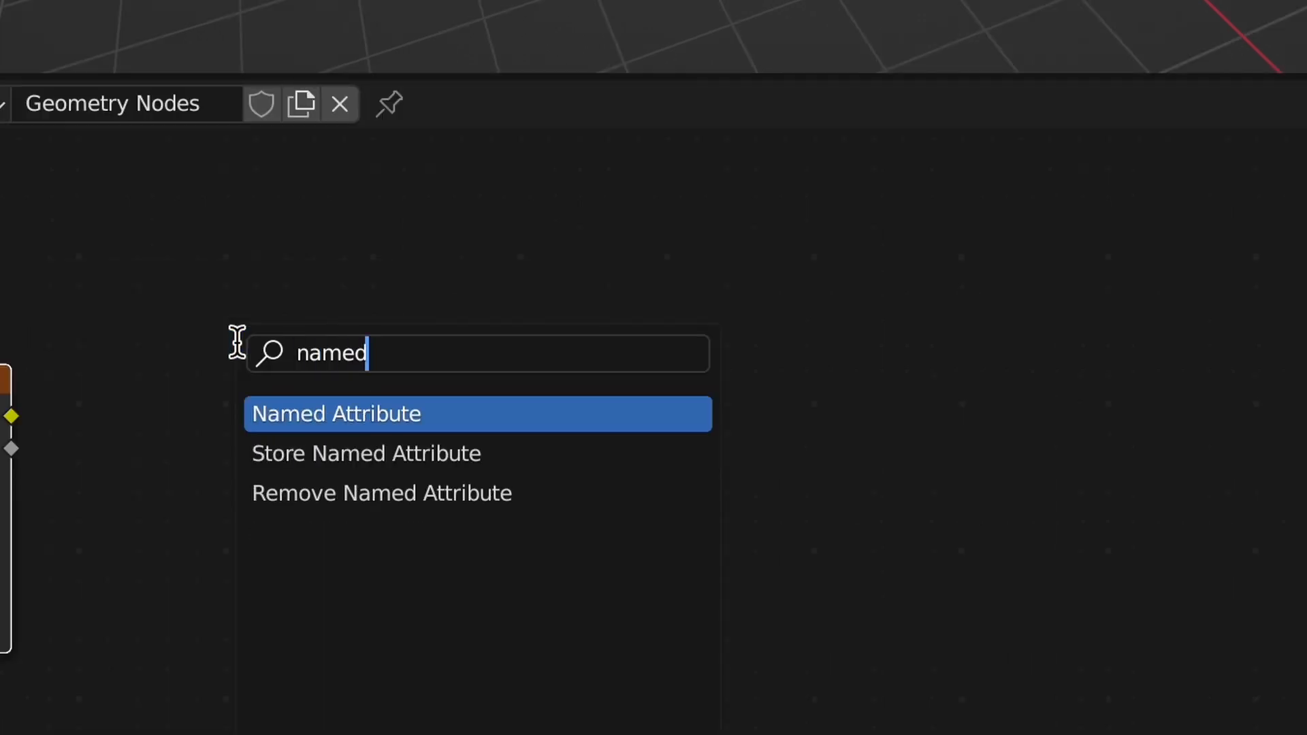
{"action": "left_click", "coordinate": [336, 414]}
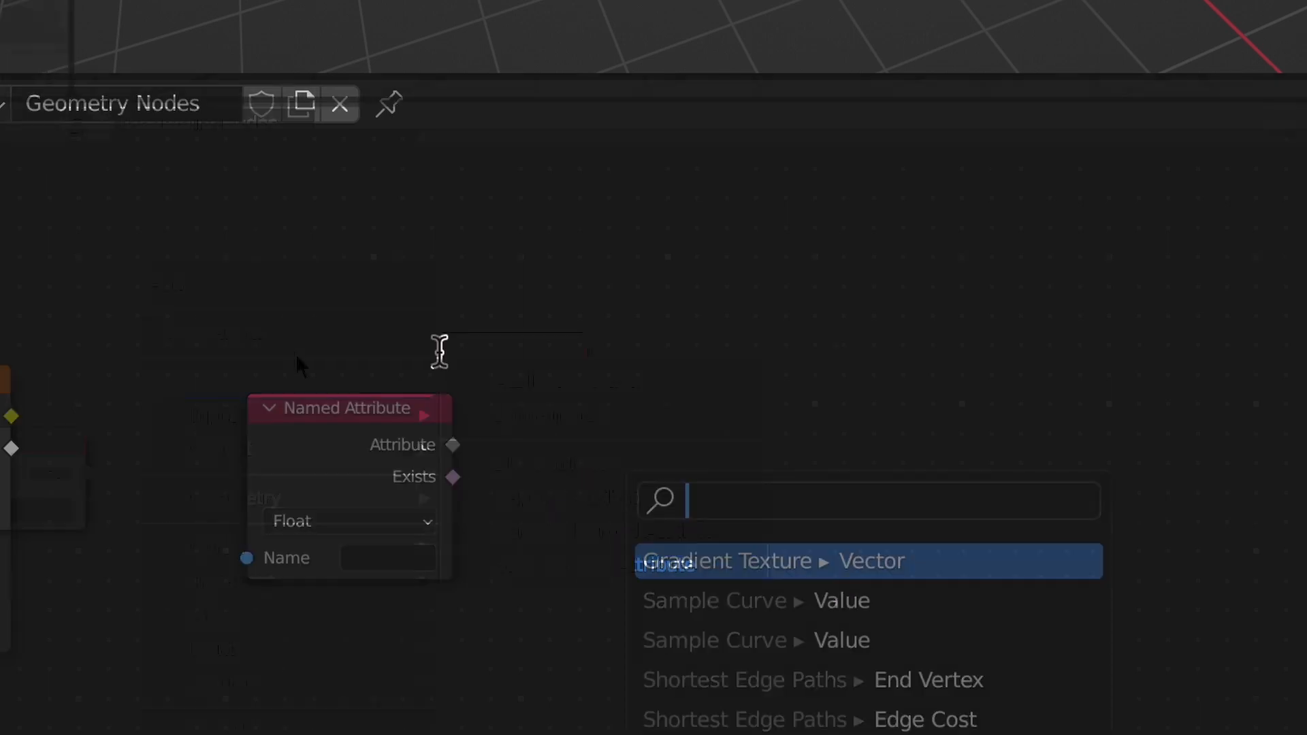
Step: Search and add Blur Attribute, Store Named Attribute and an Evaluate node to the tree
{"action": "type", "text": "blur at"}
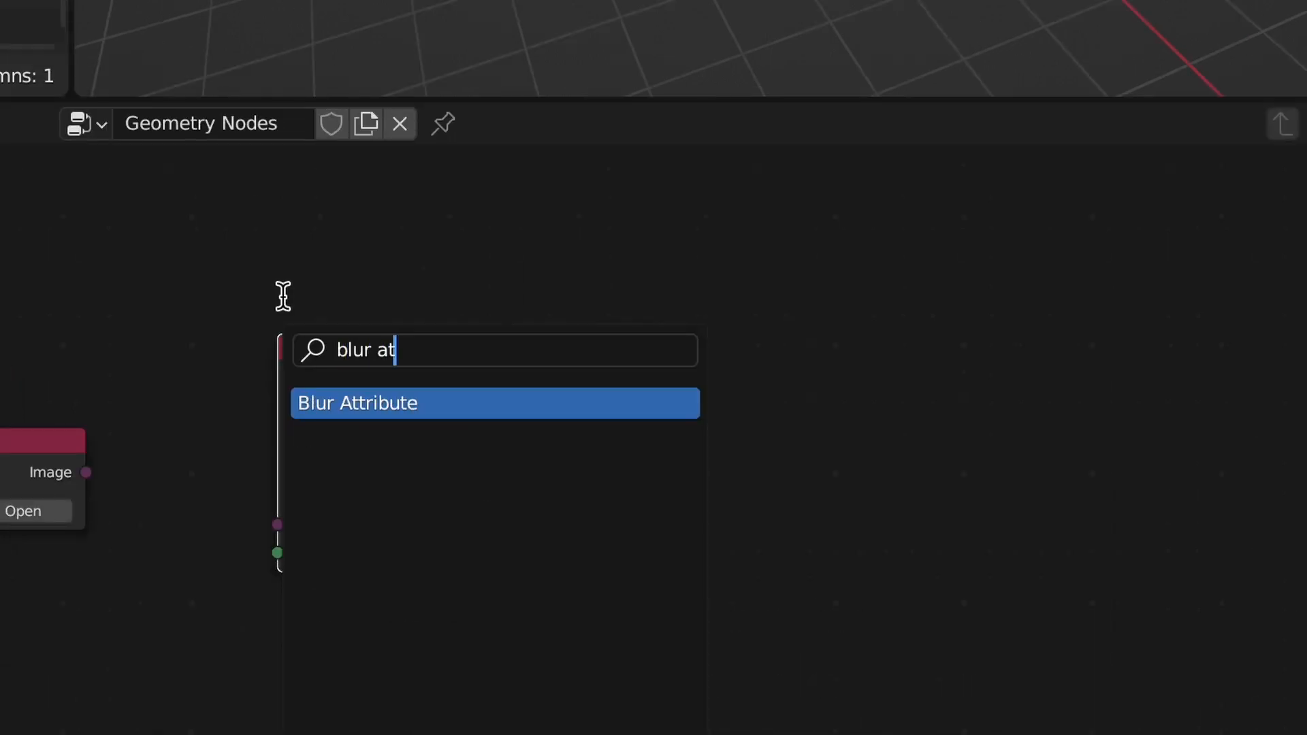
{"action": "left_click", "coordinate": [494, 403]}
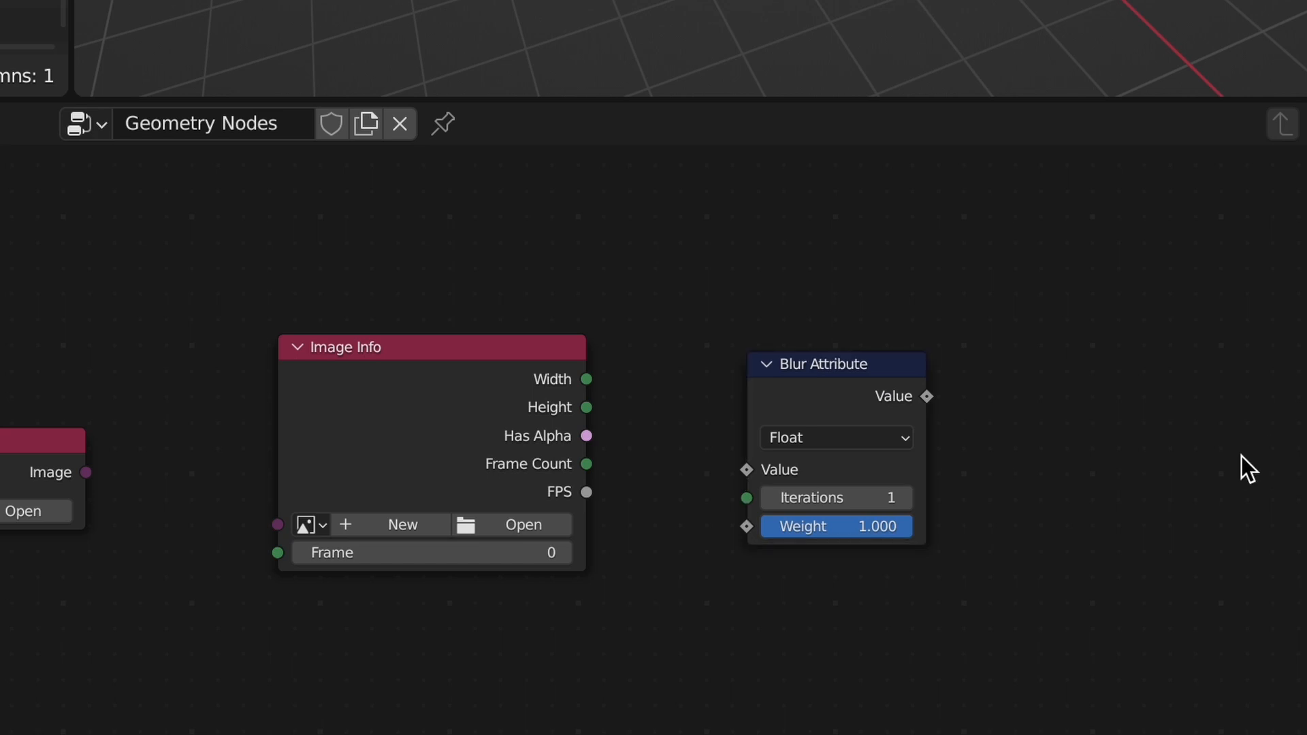
{"action": "type", "text": "name"}
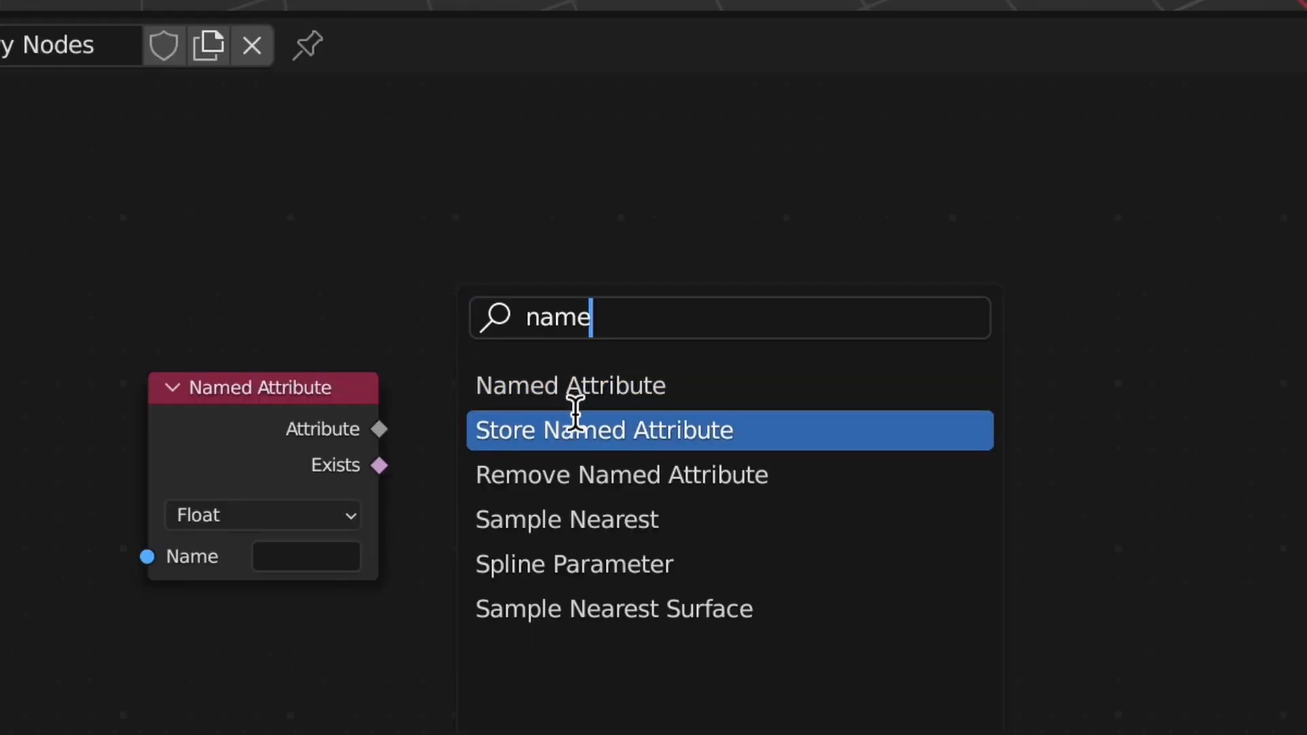
{"action": "left_click", "coordinate": [603, 430]}
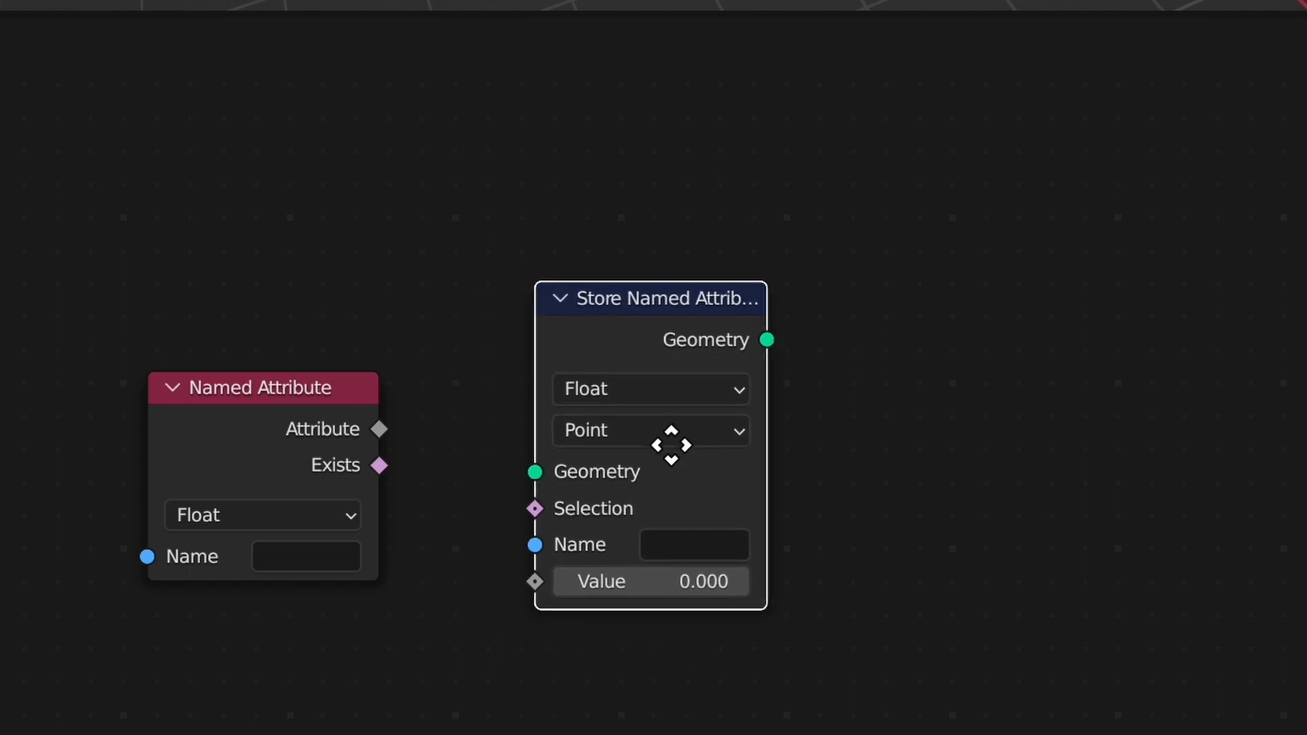
{"action": "type", "text": "t"}
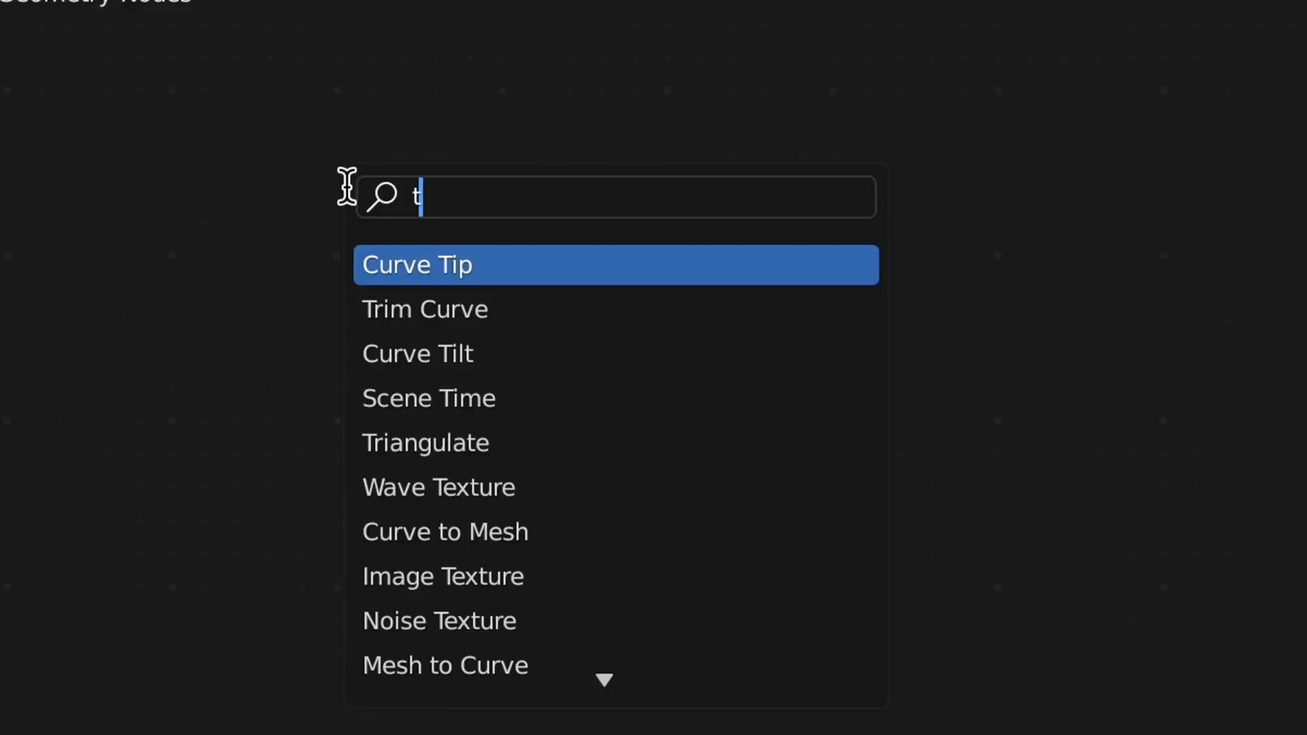
{"action": "left_click", "coordinate": [442, 574]}
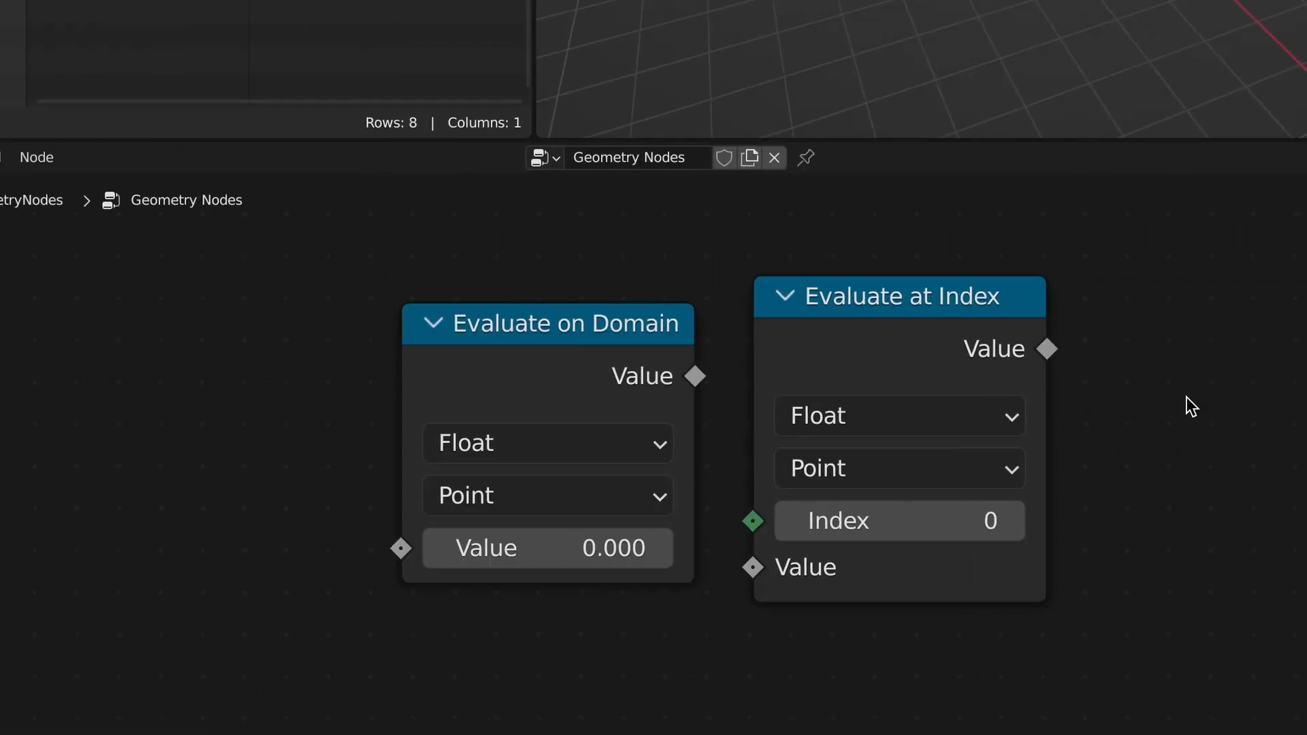
{"action": "mouse_move", "coordinate": [263, 487]}
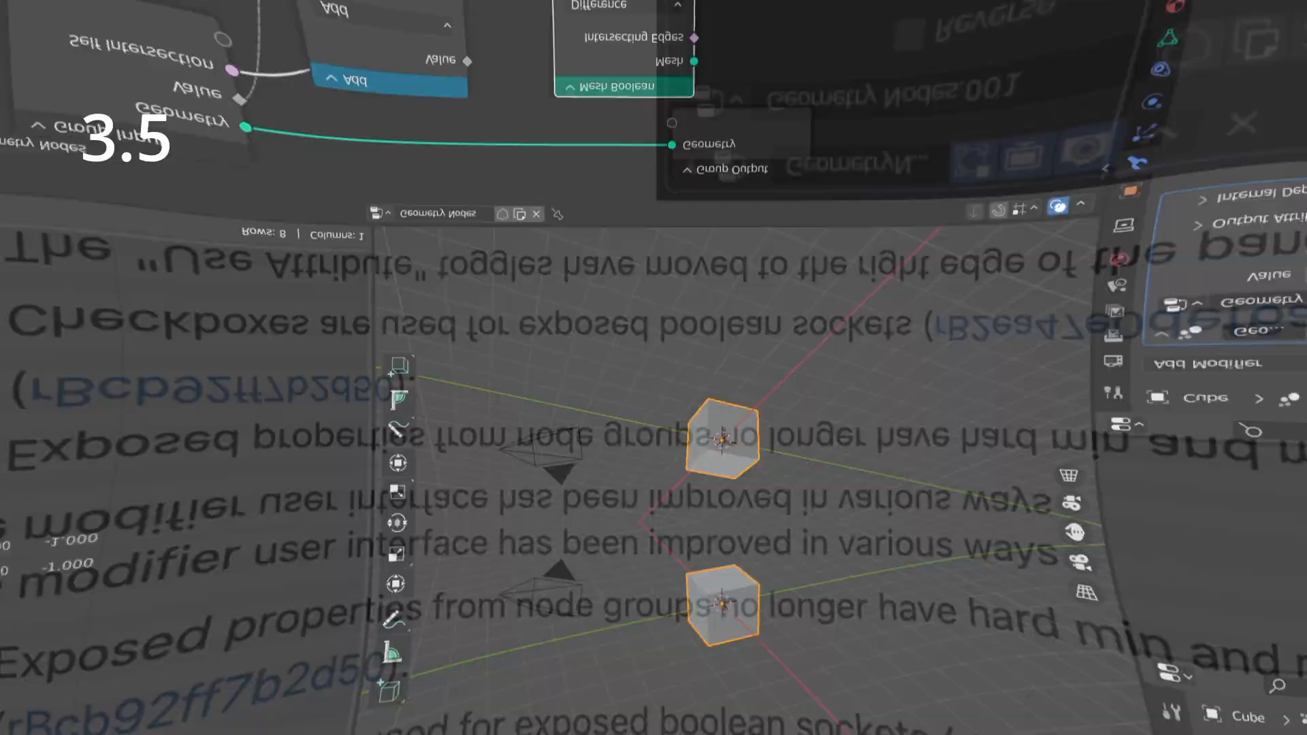
Step: Scroll the release notes to the modifier interface improvements list and its checkbox screenshot
{"action": "scroll", "scroll_direction": "down", "scroll_amount": 3}
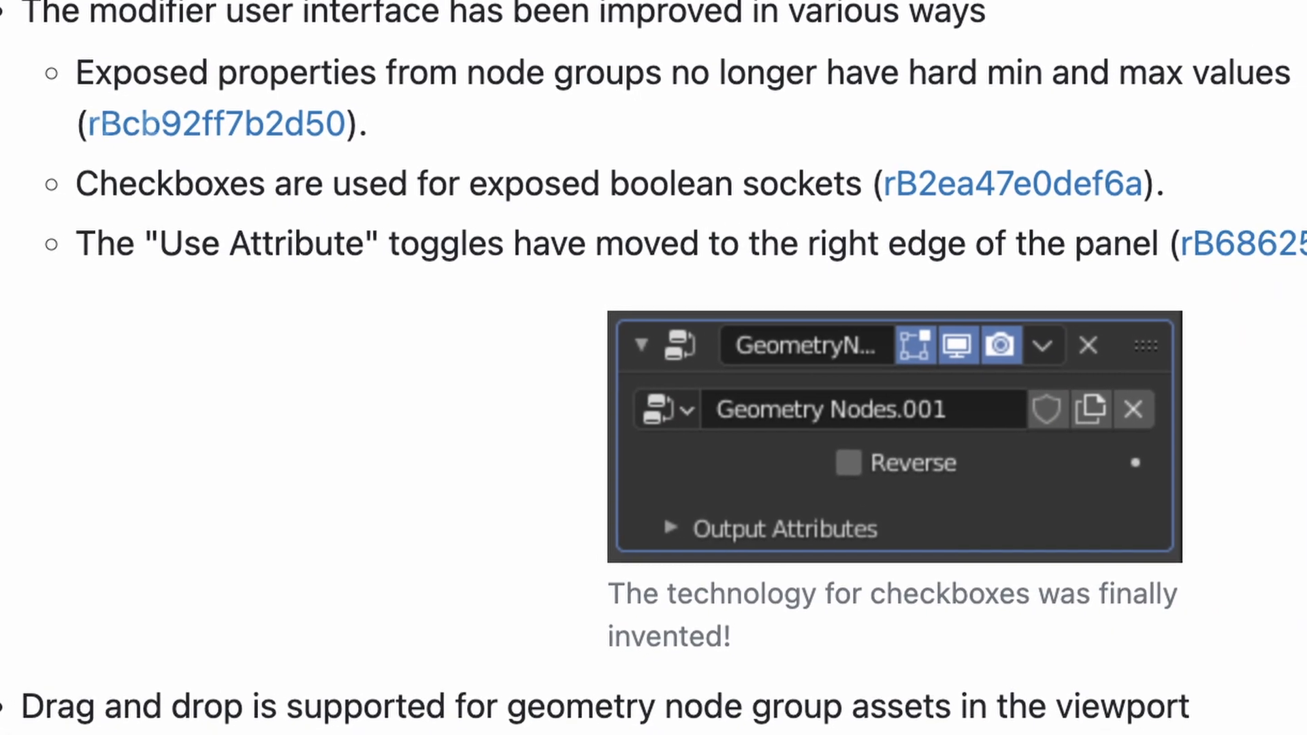
{"action": "scroll", "scroll_direction": "down", "scroll_amount": 3}
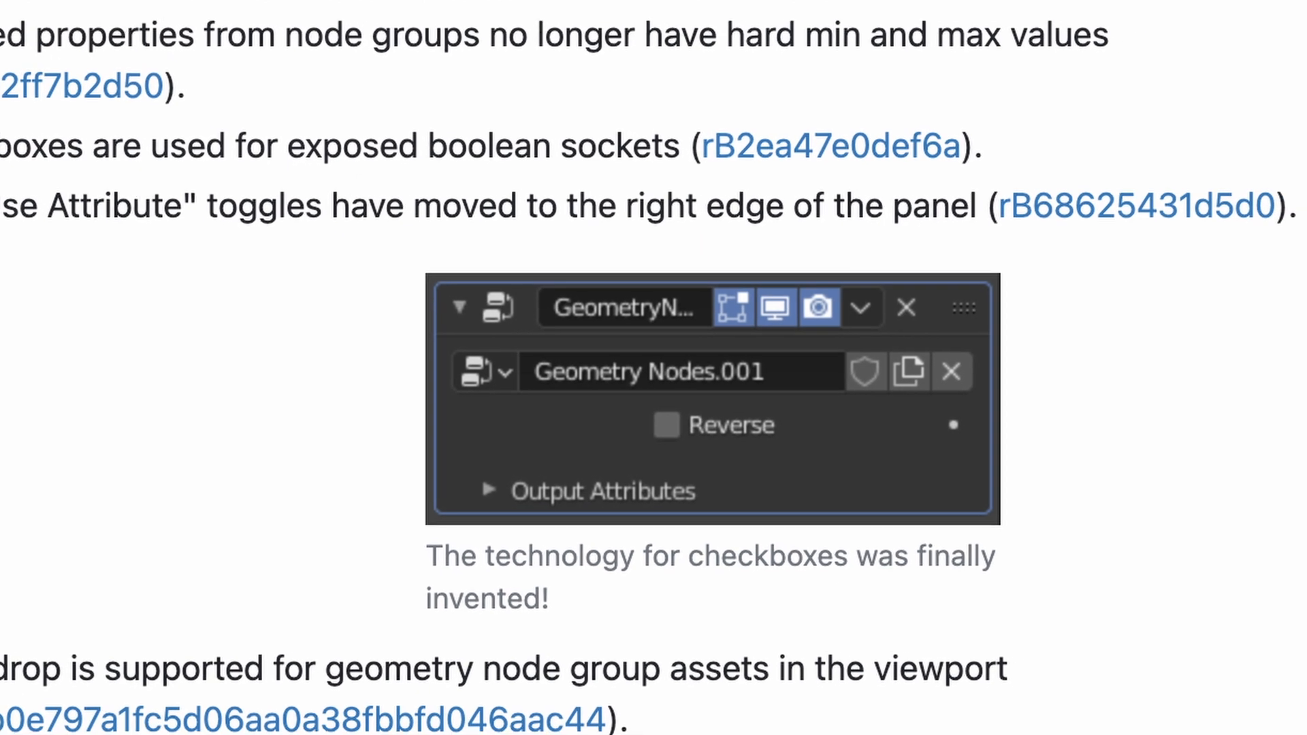
{"action": "scroll", "scroll_direction": "down", "scroll_amount": 3}
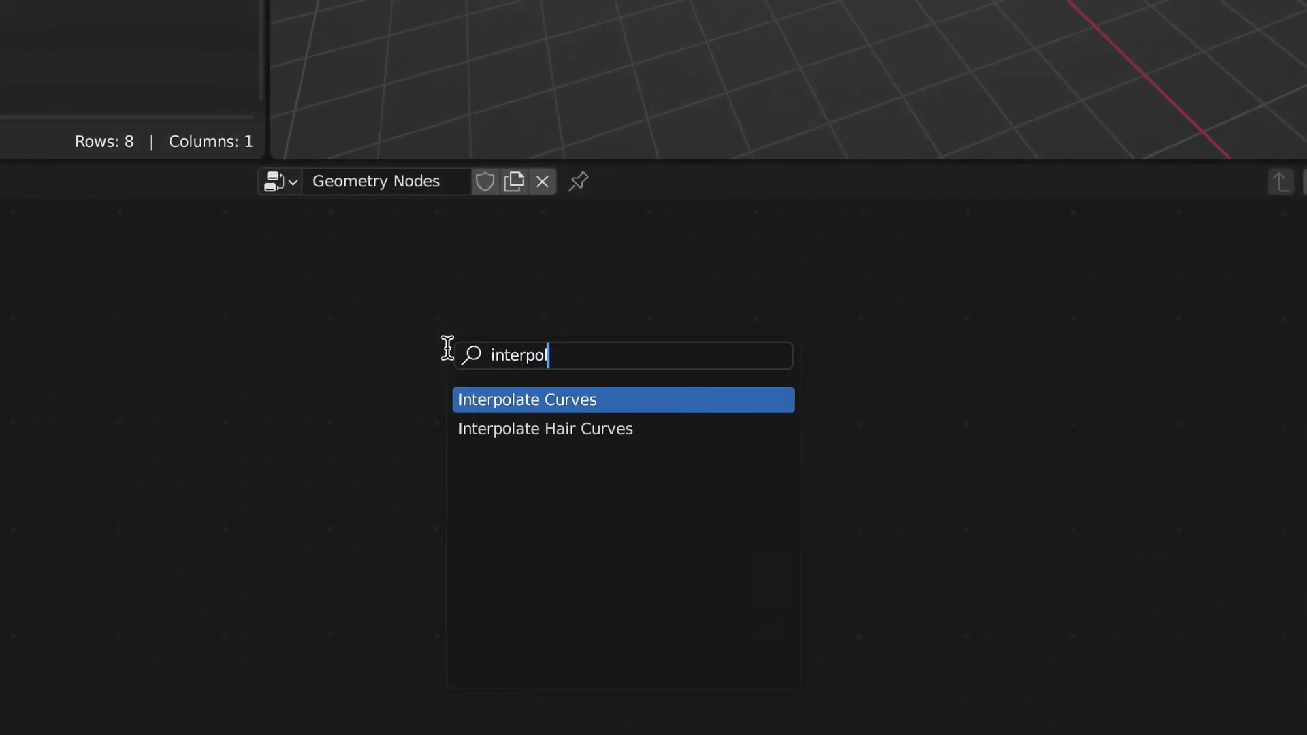
Step: Add Interpolate Curves and Edges to Face Groups nodes, positioning the latter in the tree
{"action": "left_click", "coordinate": [527, 399]}
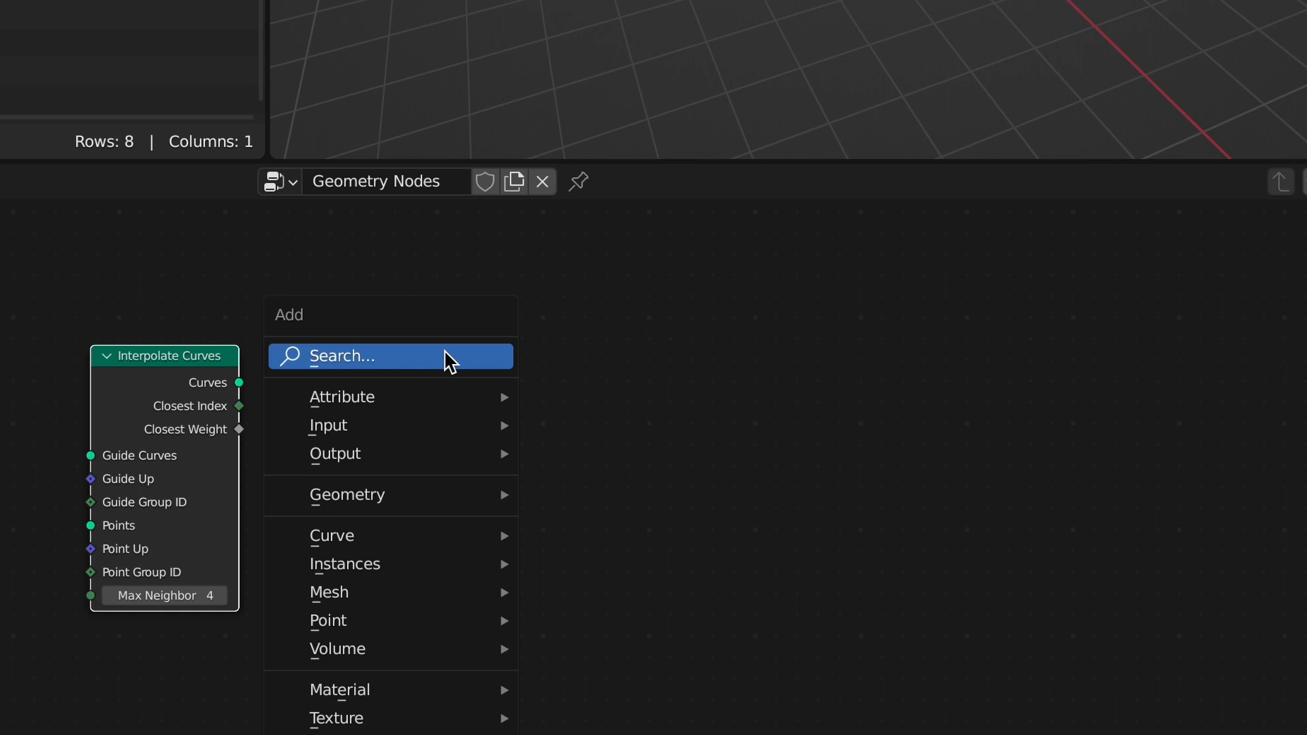
{"action": "left_click", "coordinate": [391, 356]}
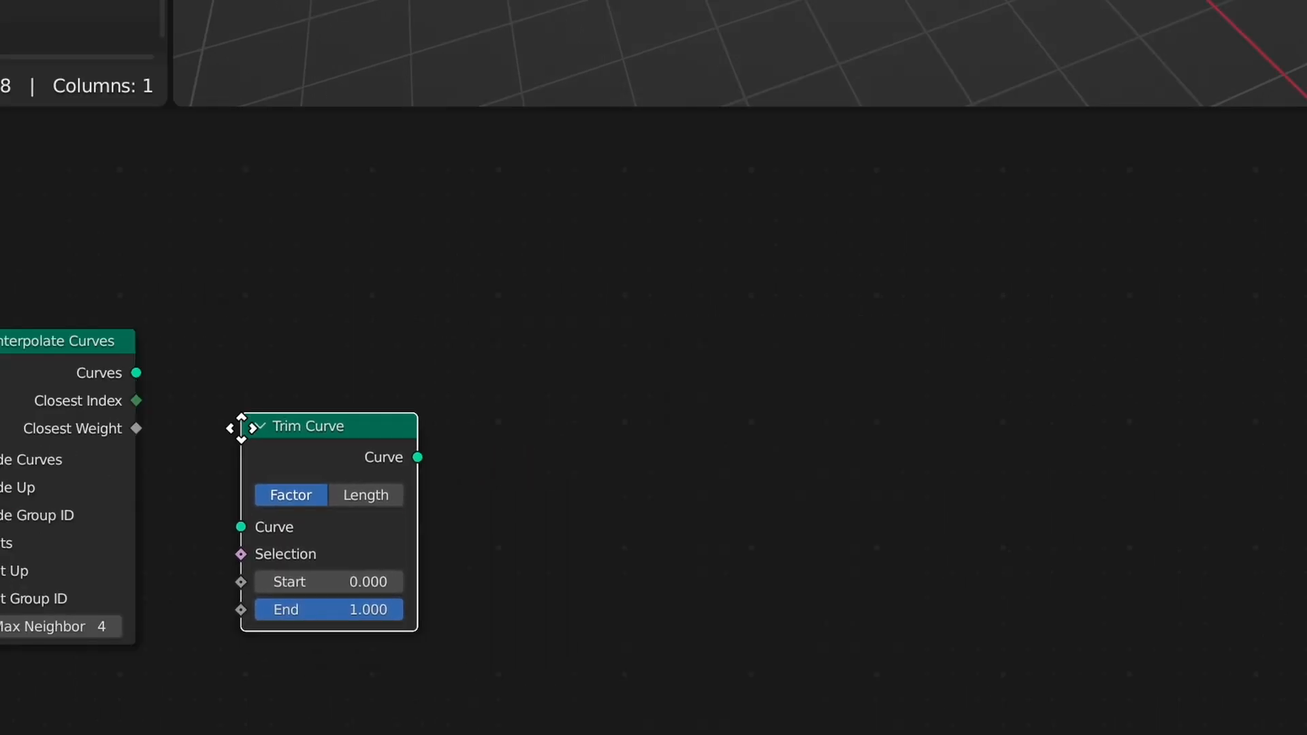
{"action": "type", "text": "ed"}
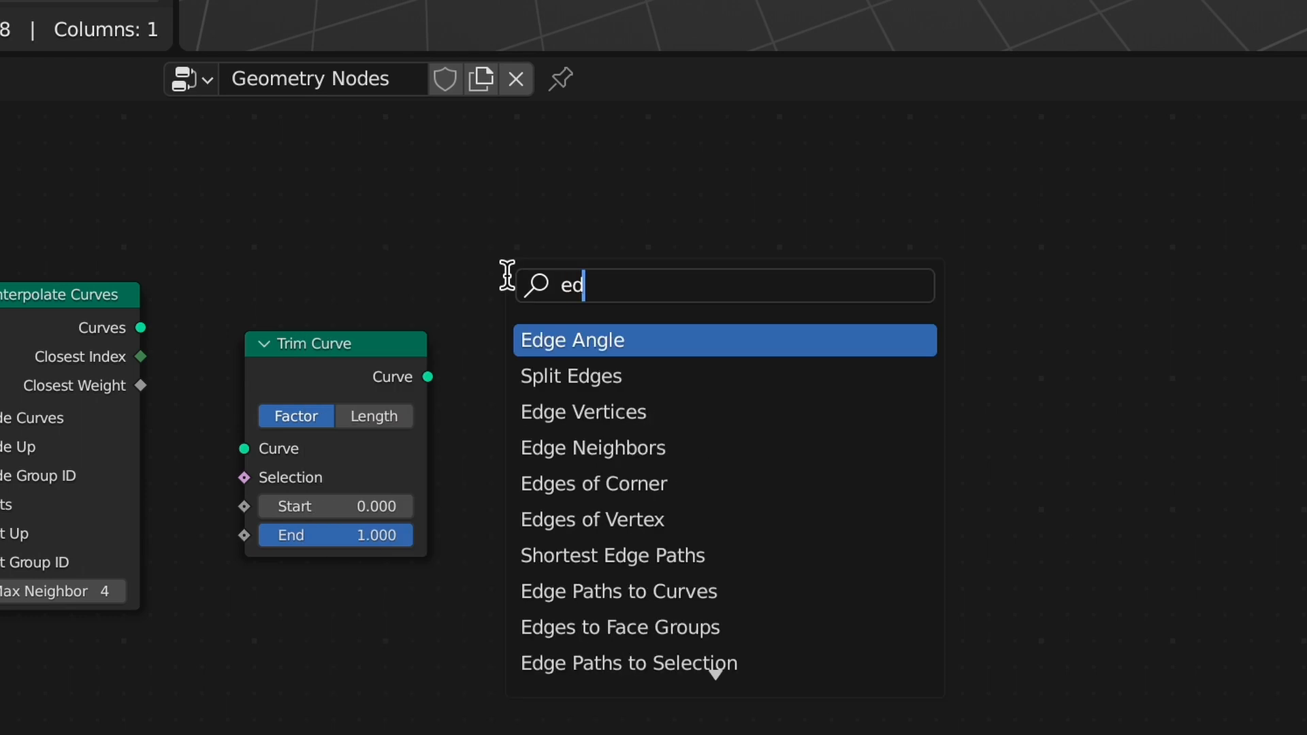
{"action": "left_click", "coordinate": [621, 626]}
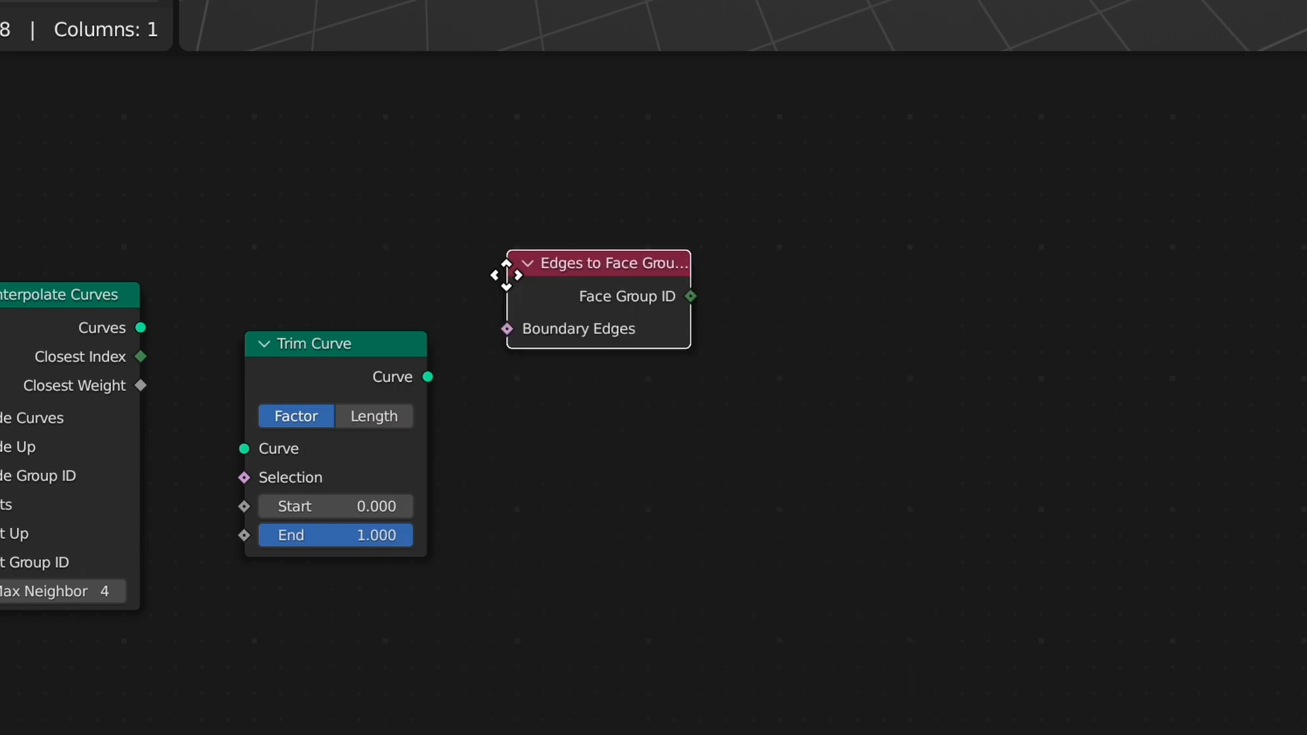
{"action": "left_click_drag", "start_coordinate": [599, 263], "coordinate": [622, 375]}
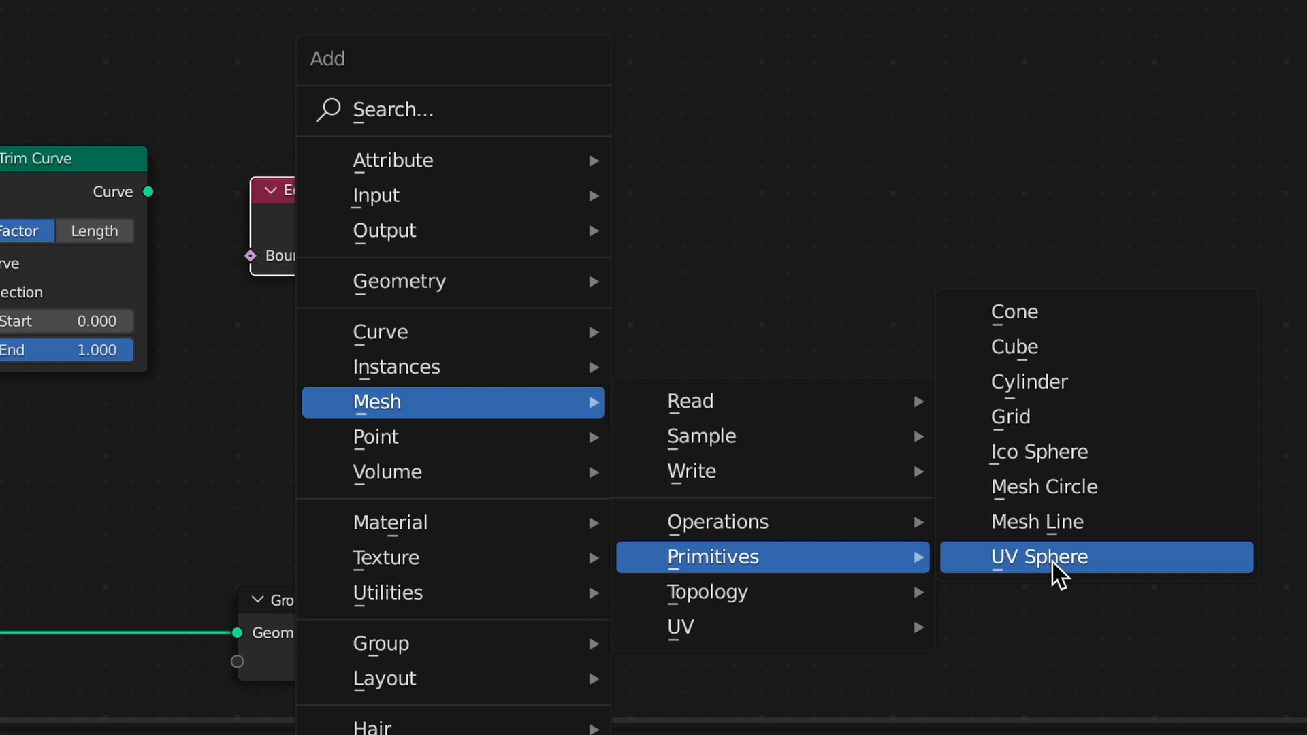
Step: Search 'spli' and add the Split Edges node to the cube's tree
{"action": "type", "text": "spli"}
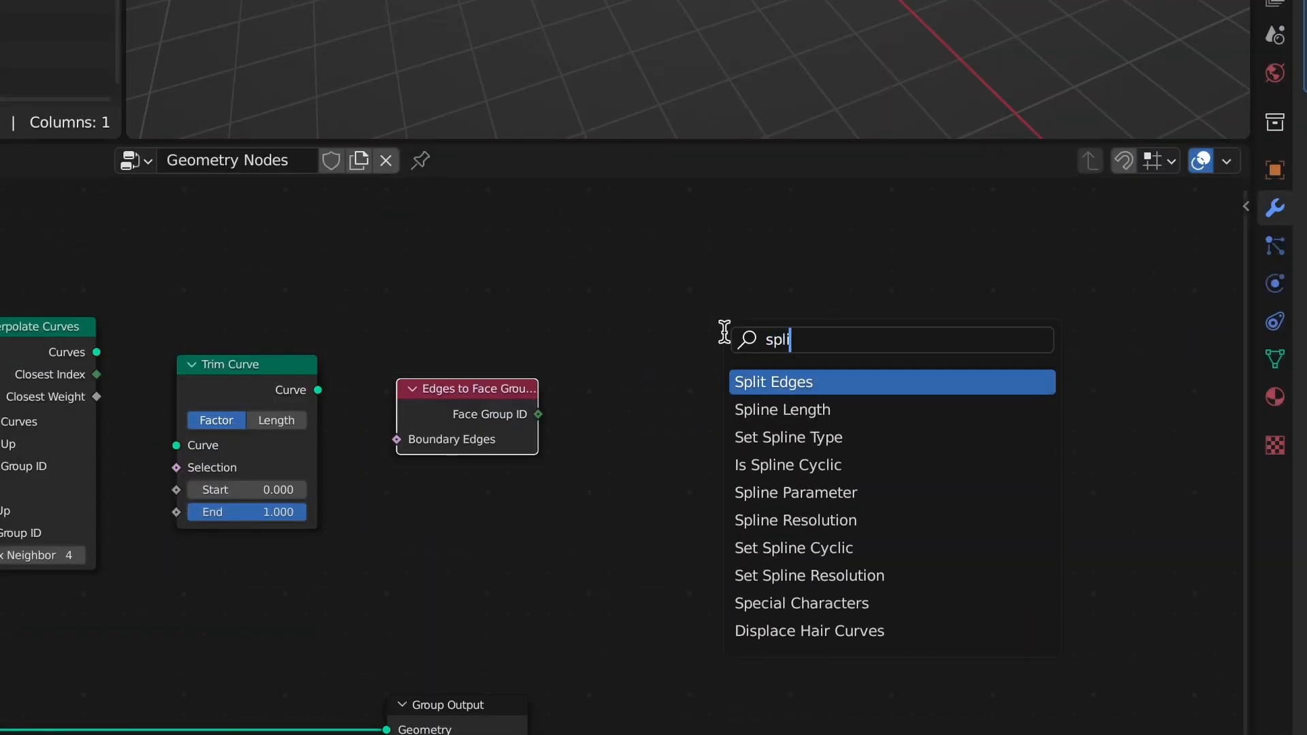
{"action": "left_click", "coordinate": [774, 381]}
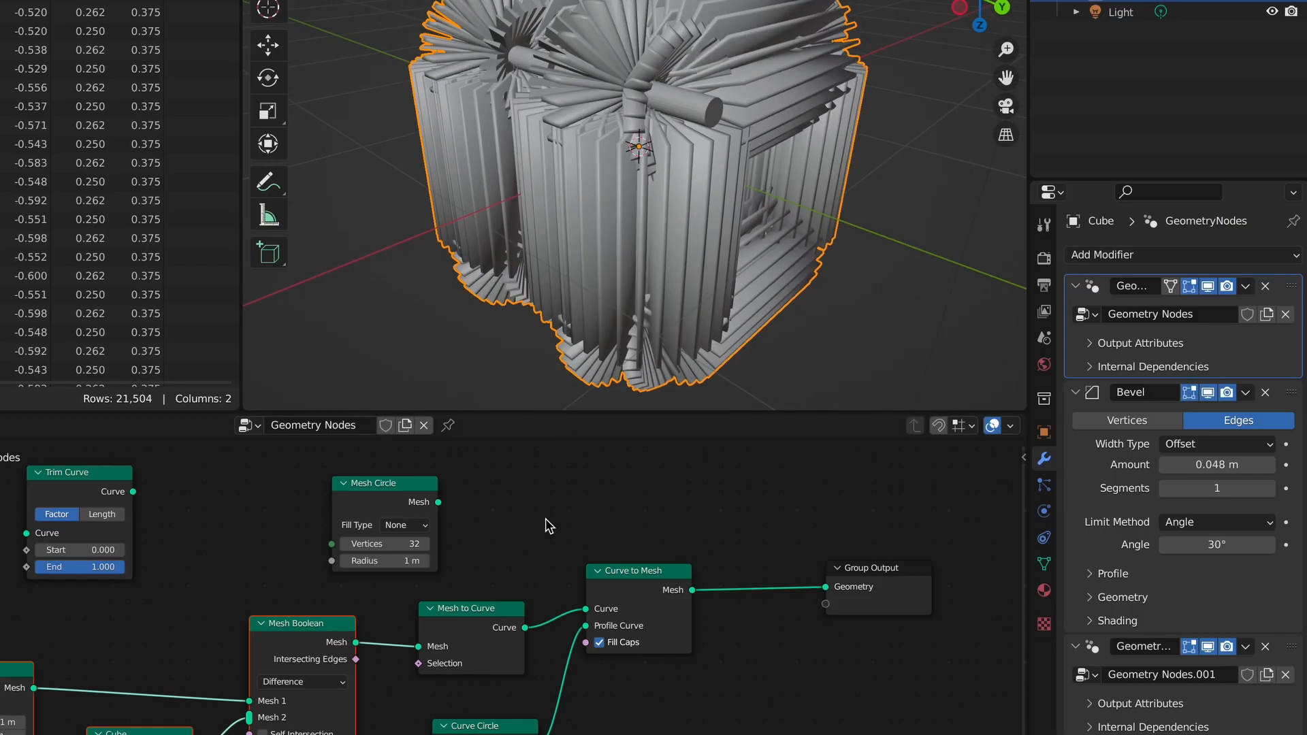
Step: Search 'mes' and drop a Mesh Boolean node beside the Group Output node
{"action": "type", "text": "mes"}
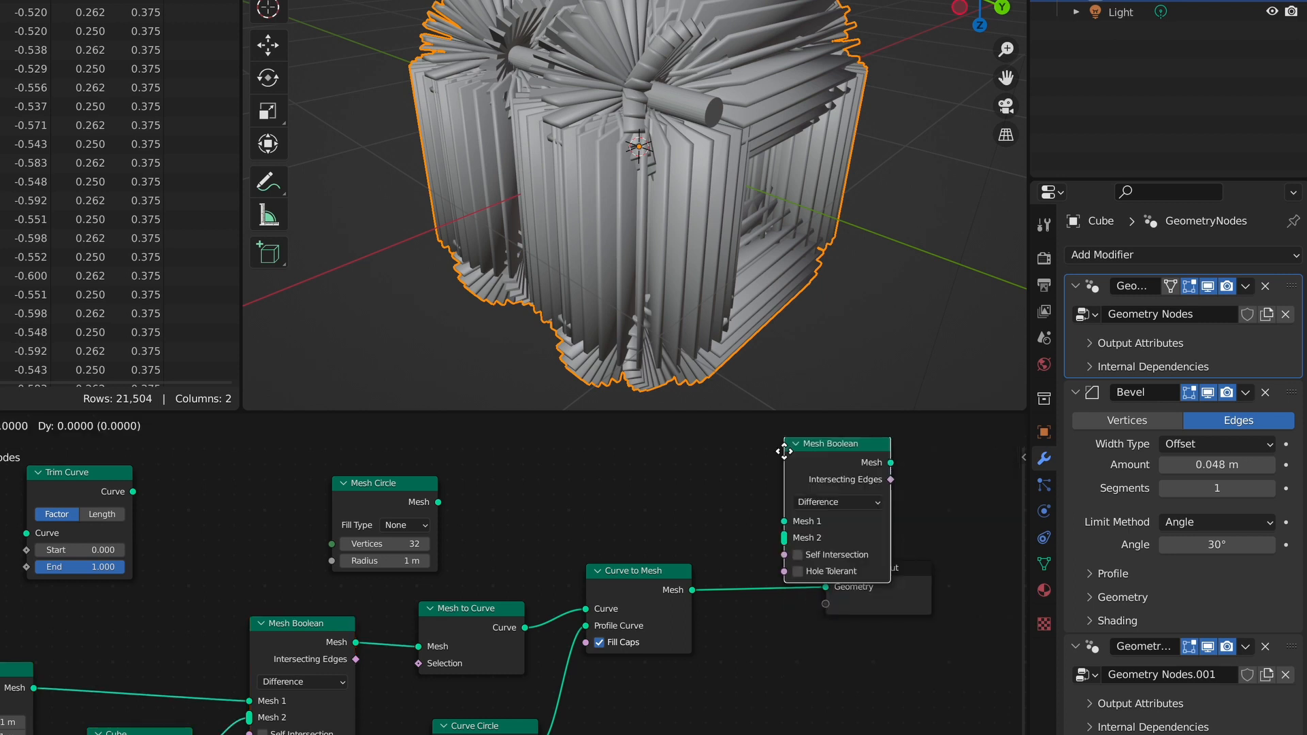
{"action": "left_click_drag", "start_coordinate": [838, 442], "coordinate": [775, 538]}
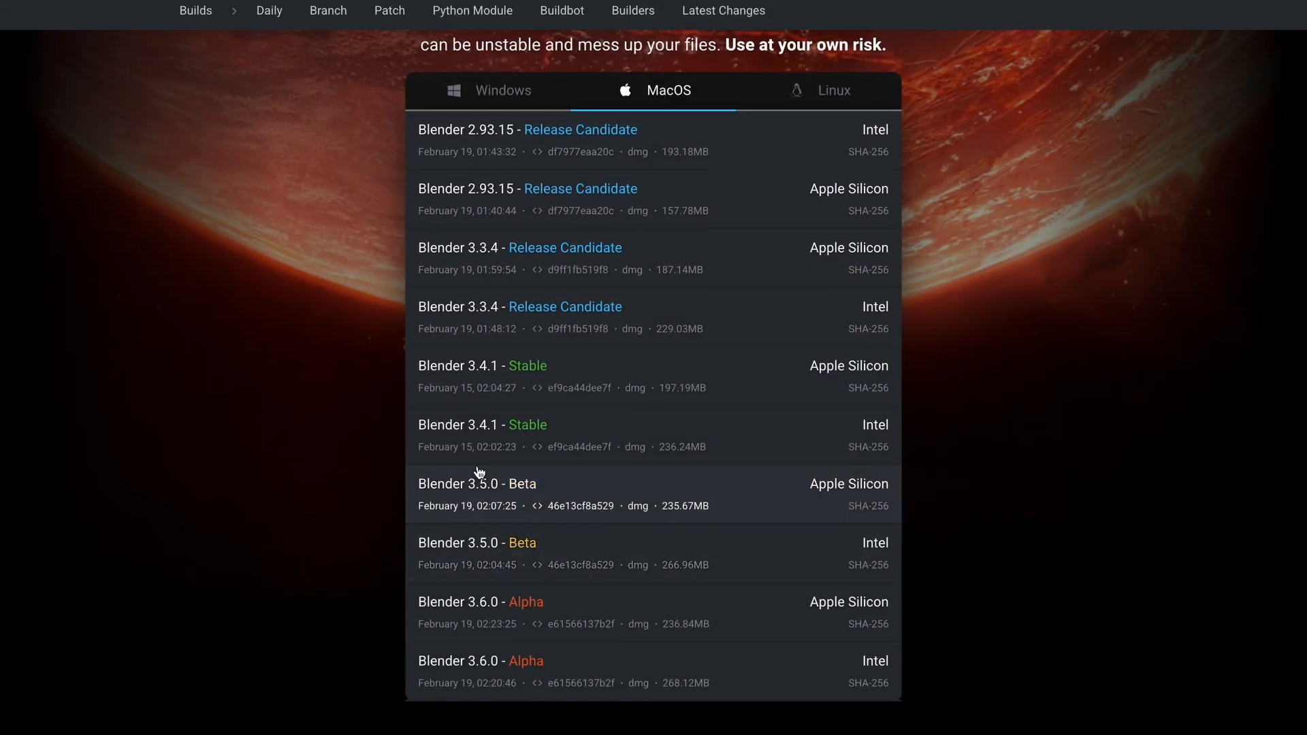
Step: Review the macOS build list and switch to the Daily Builds page showing Blender 3.5.0 Beta
{"action": "scroll", "scroll_direction": "down", "scroll_amount": 3}
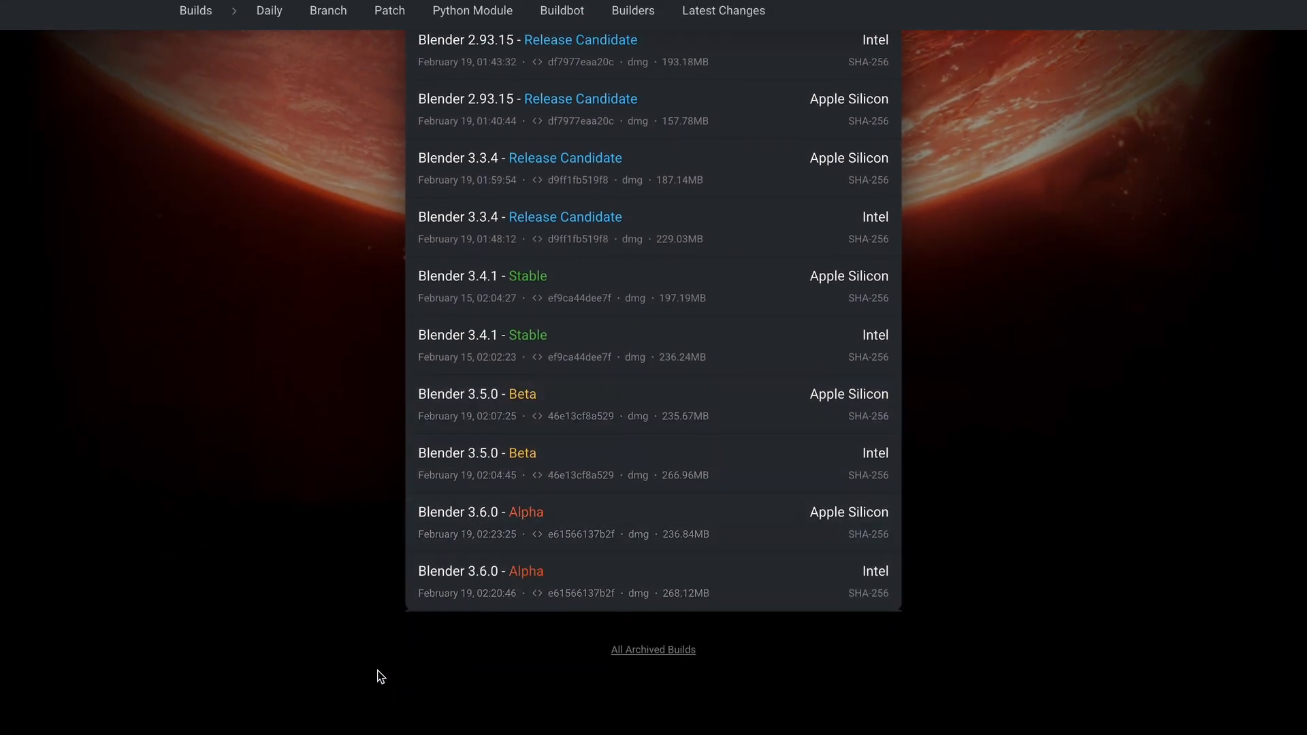
{"action": "scroll", "scroll_direction": "up", "scroll_amount": 3}
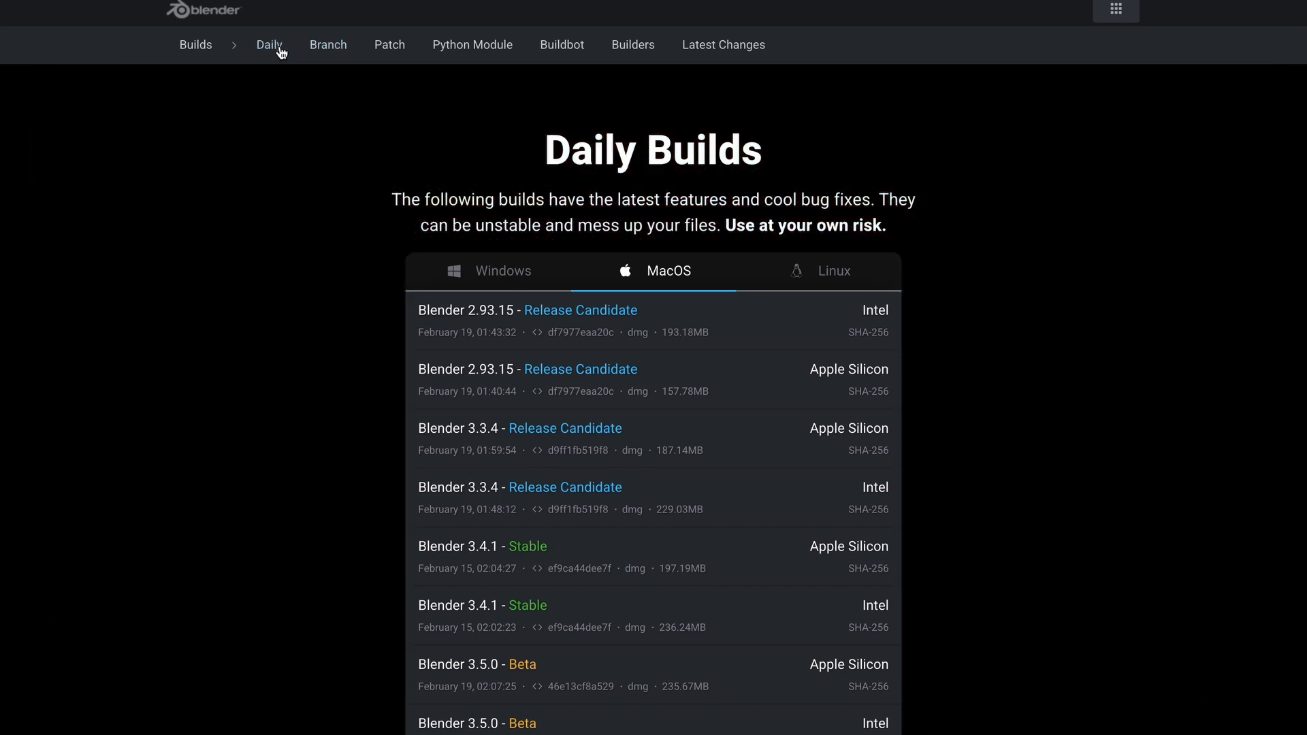
{"action": "left_click", "coordinate": [327, 44]}
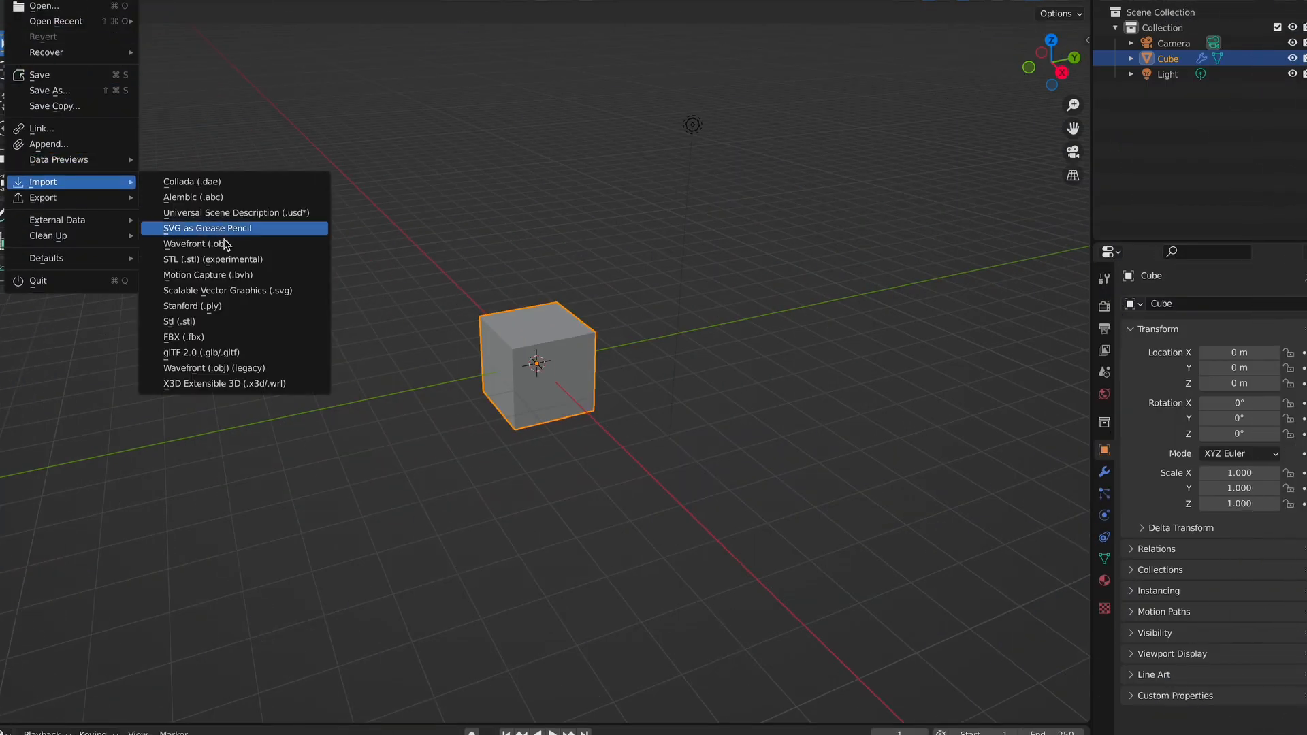
{"action": "mouse_move", "coordinate": [204, 243]}
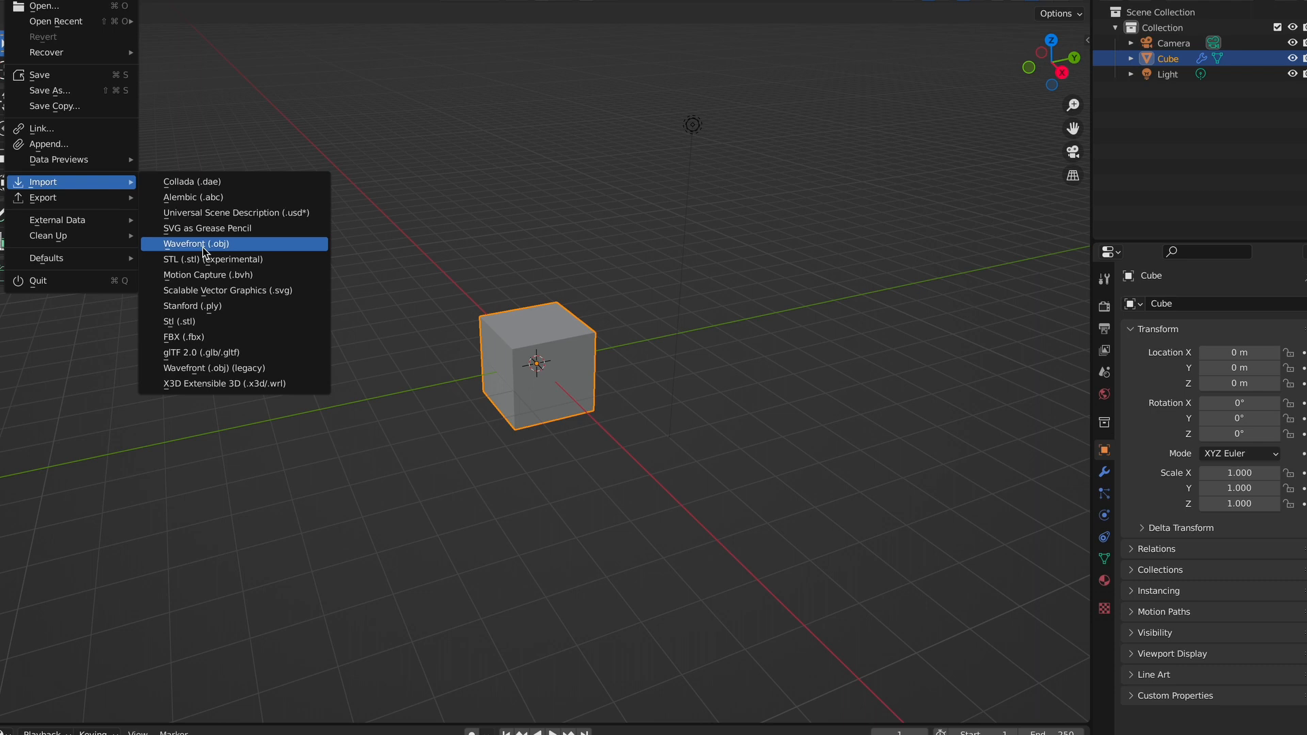
Step: Choose Wavefront (.obj) from the Import menu to begin an OBJ import
{"action": "left_click", "coordinate": [196, 244]}
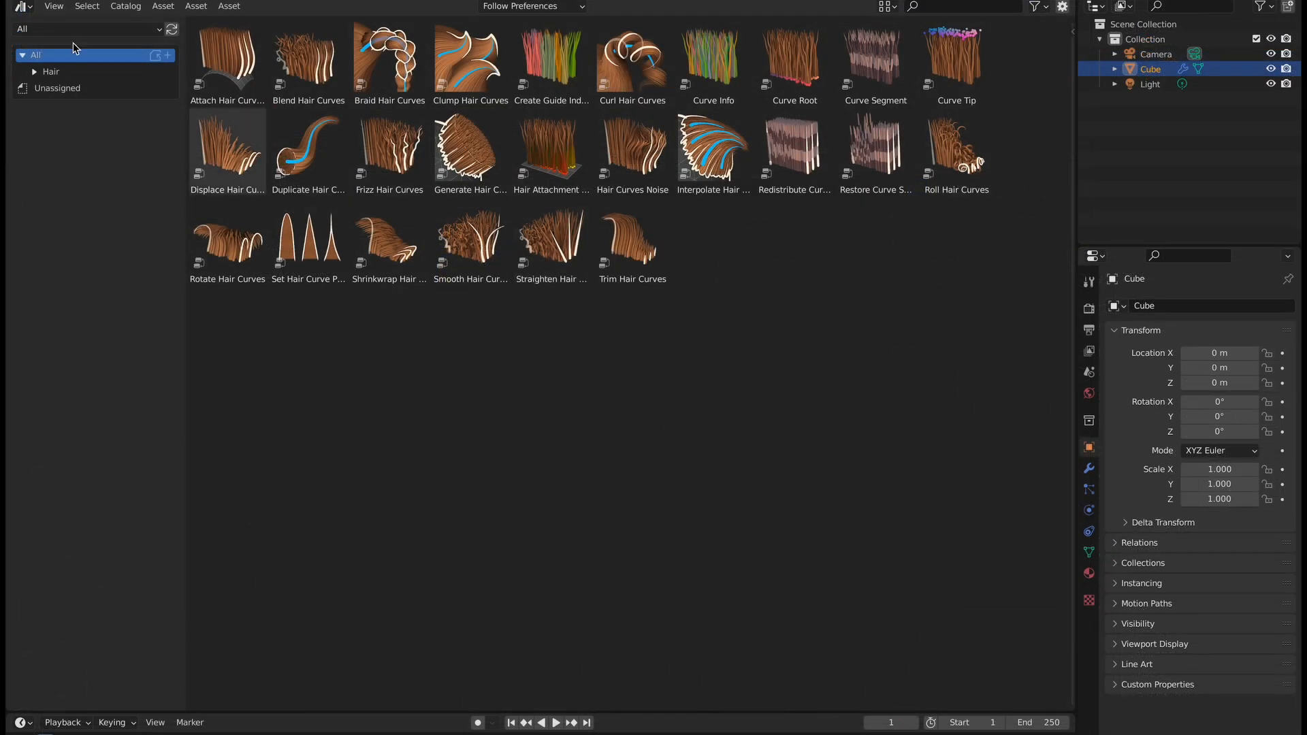
Step: Expand the Hair asset catalog, then search 'light tree' to reveal Cycles Sampling > Lights > Light Tree
{"action": "left_click", "coordinate": [36, 71]}
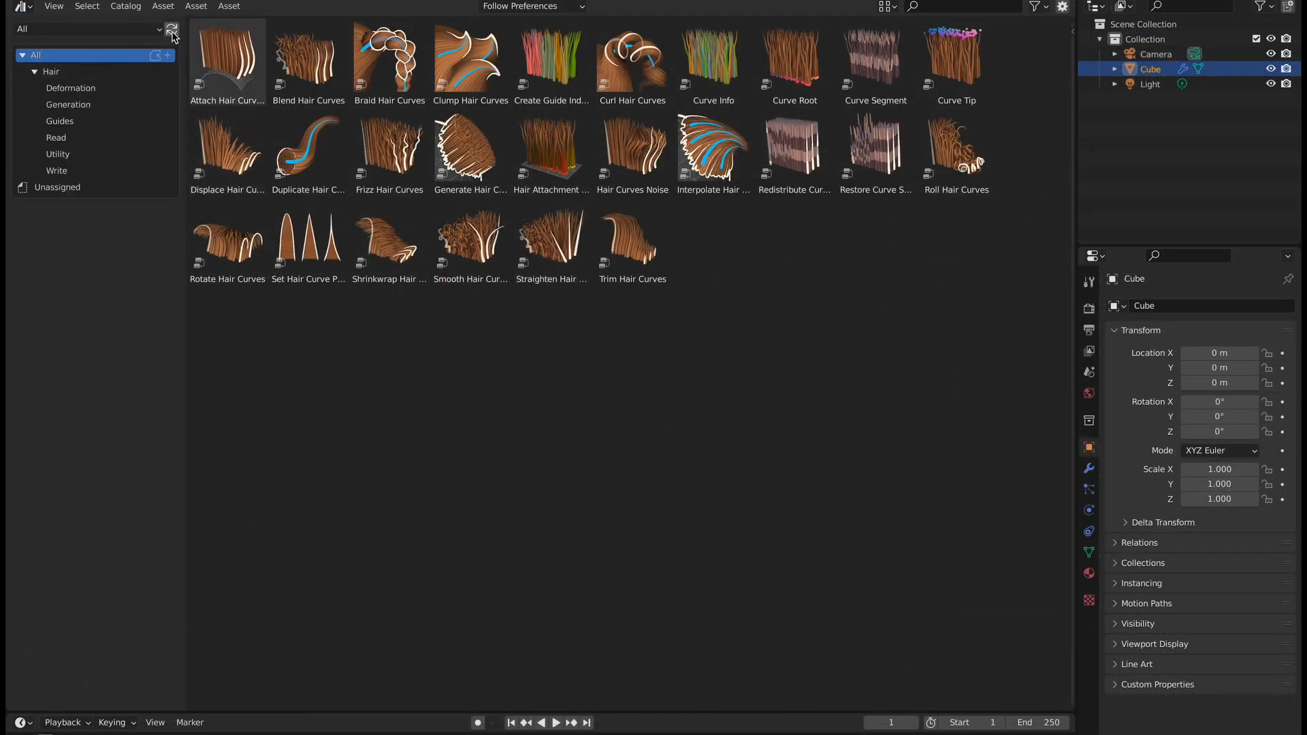
{"action": "left_click", "coordinate": [90, 29]}
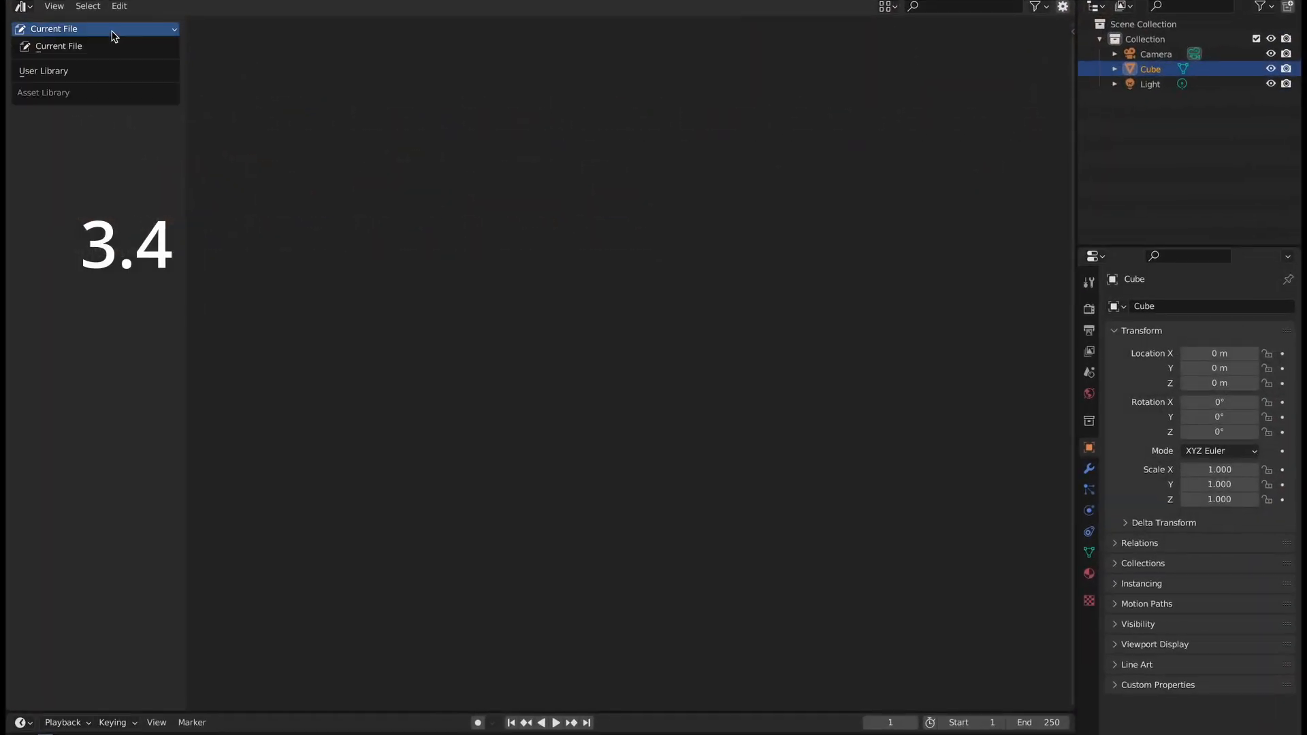
{"action": "mouse_move", "coordinate": [58, 71]}
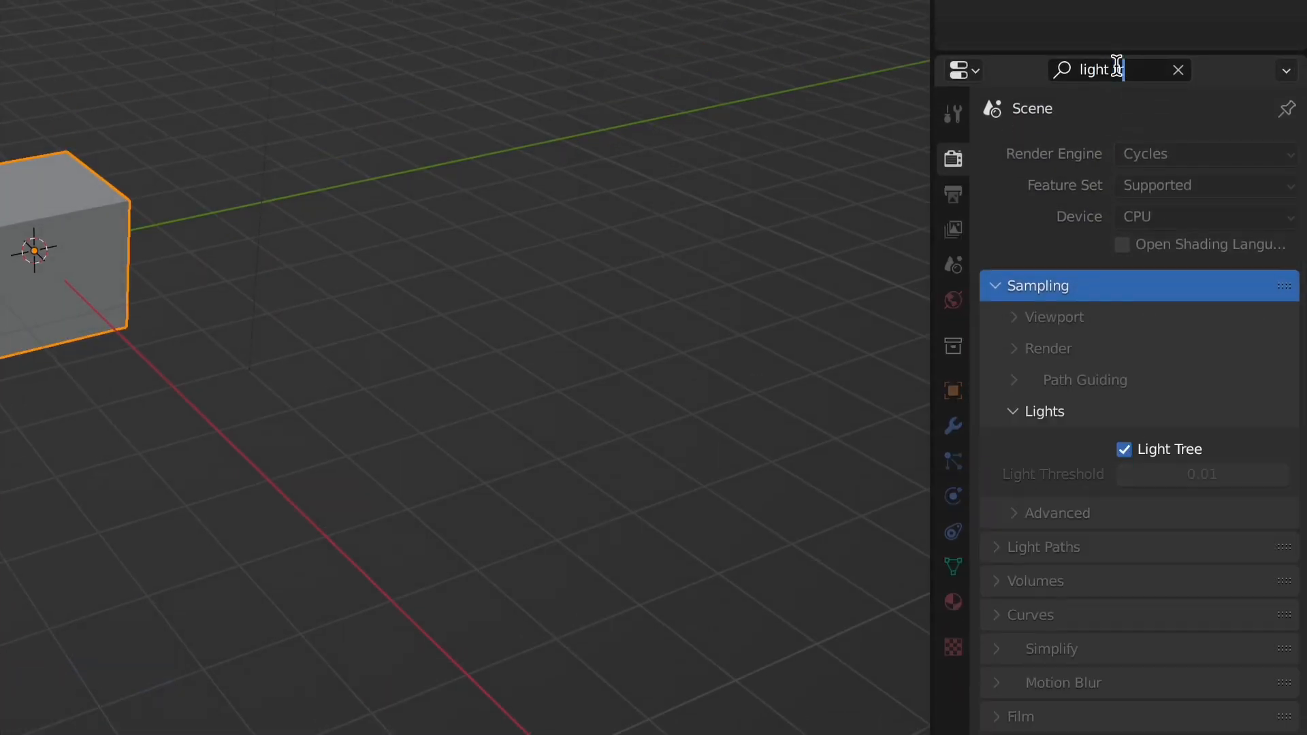
{"action": "type", "text": "tree"}
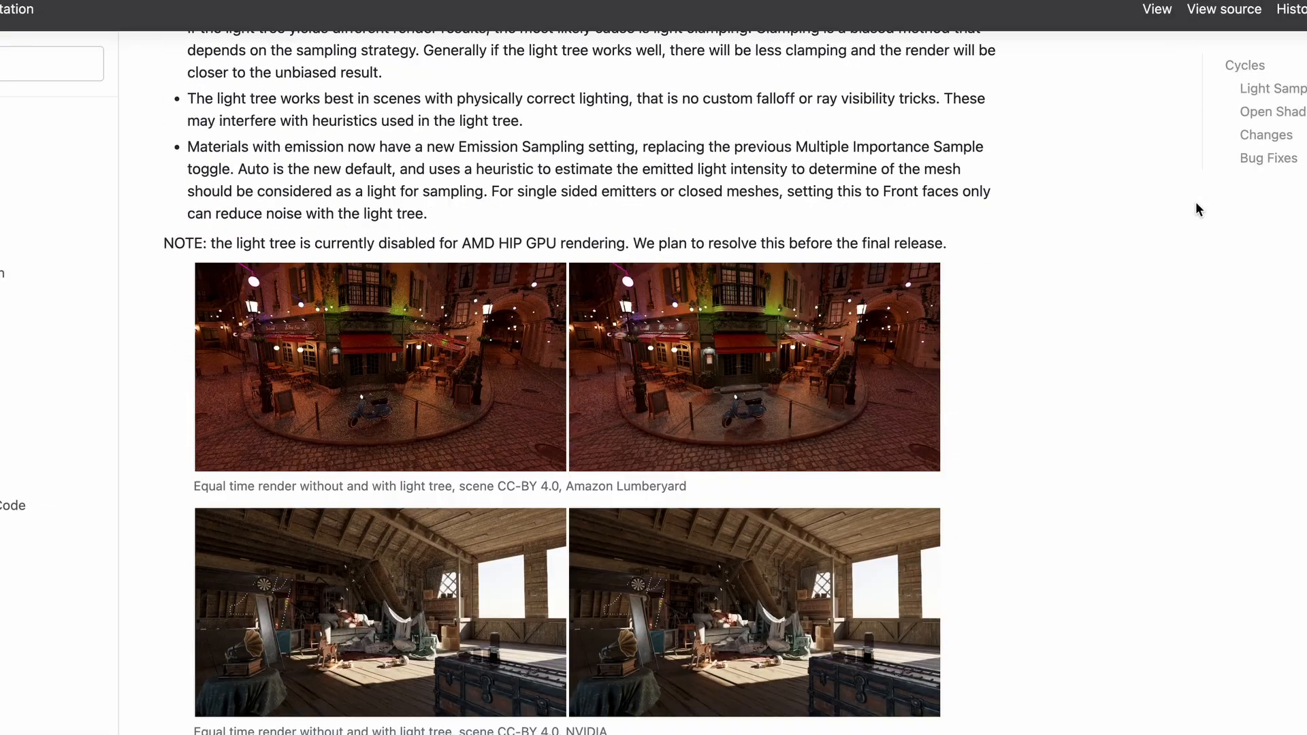
Step: Scroll the Cycles notes past the light tree renders to the Open Shading Language and Changes sections
{"action": "scroll", "scroll_direction": "down", "scroll_amount": 3}
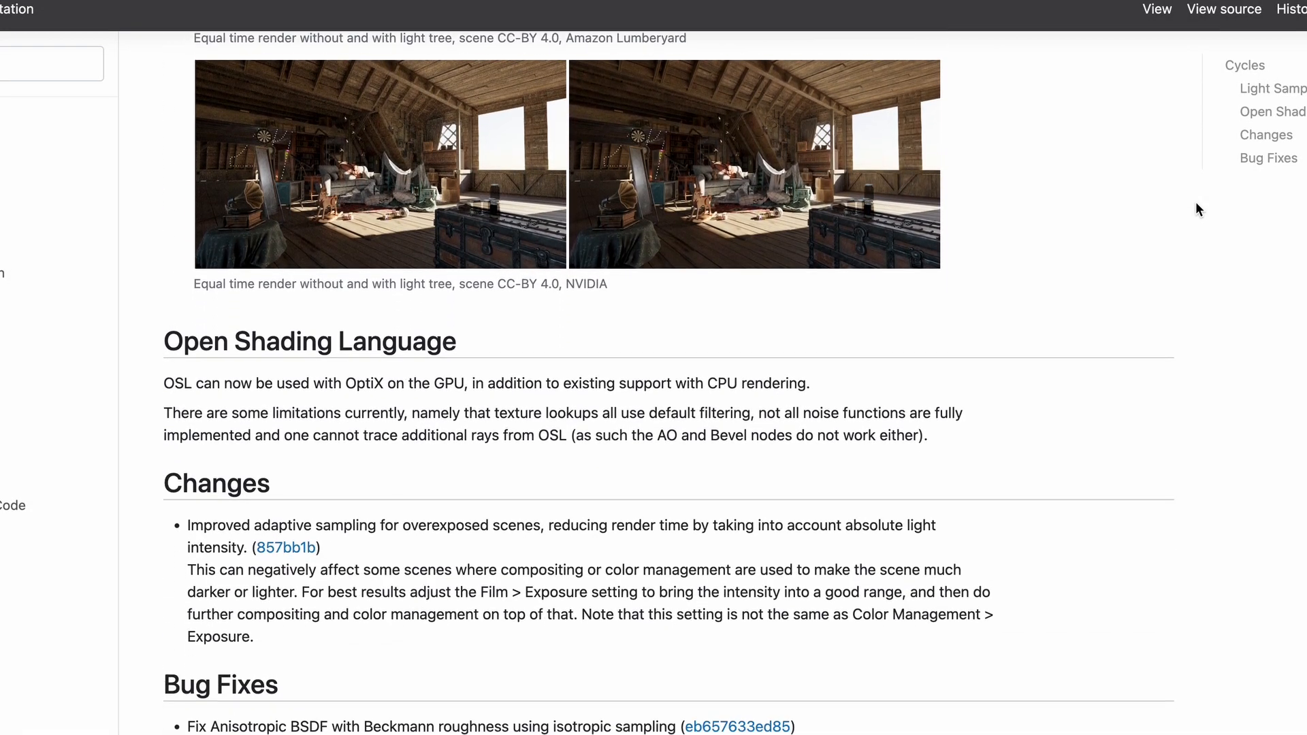
{"action": "scroll", "scroll_direction": "up", "scroll_amount": 3}
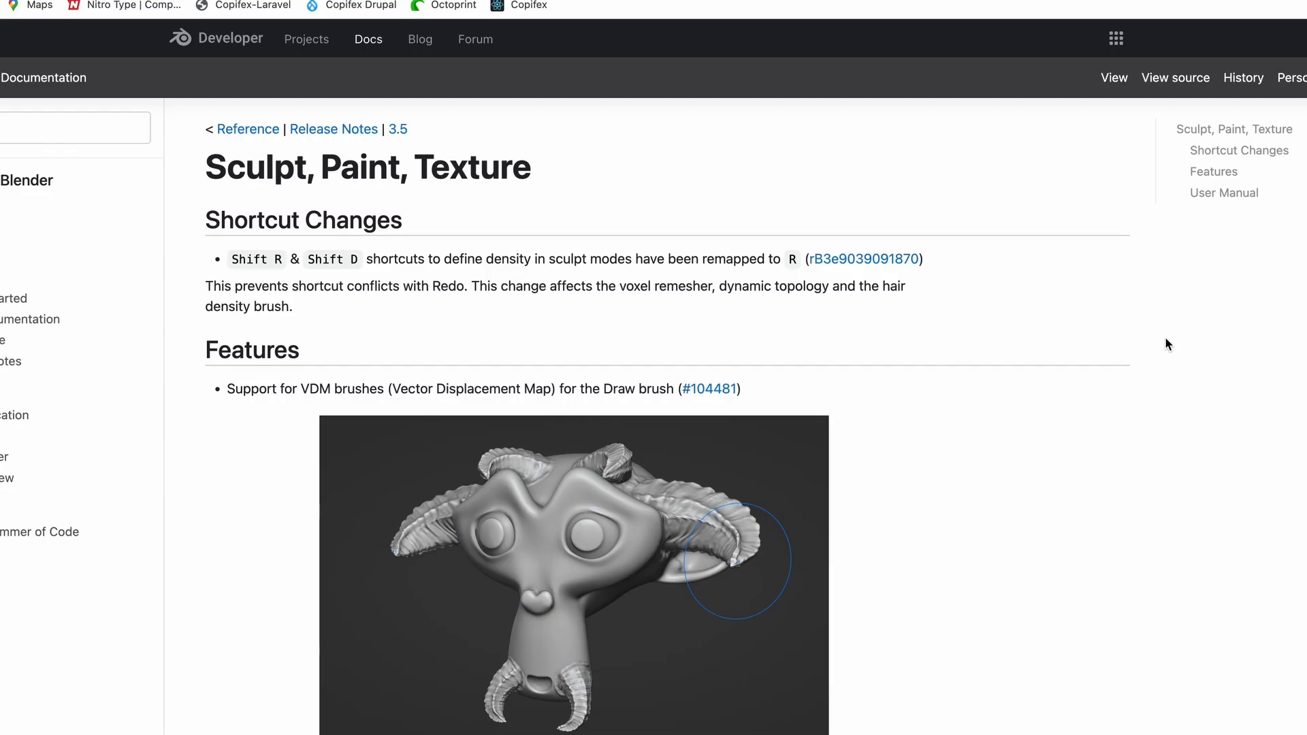
Step: Scroll the Sculpt, Paint, Texture notes and open pull request #104481 on VDM brush vector displacement
{"action": "scroll", "scroll_direction": "down", "scroll_amount": 3}
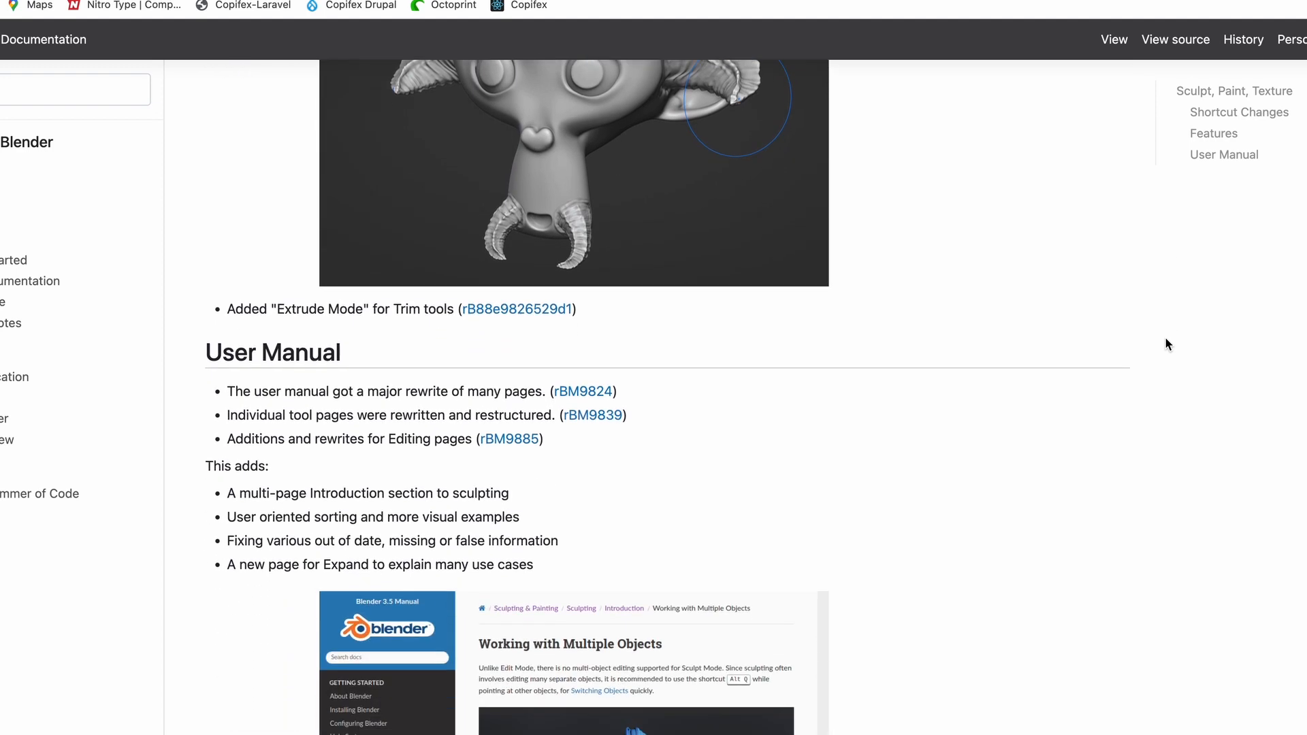
{"action": "scroll", "scroll_direction": "down", "scroll_amount": 3}
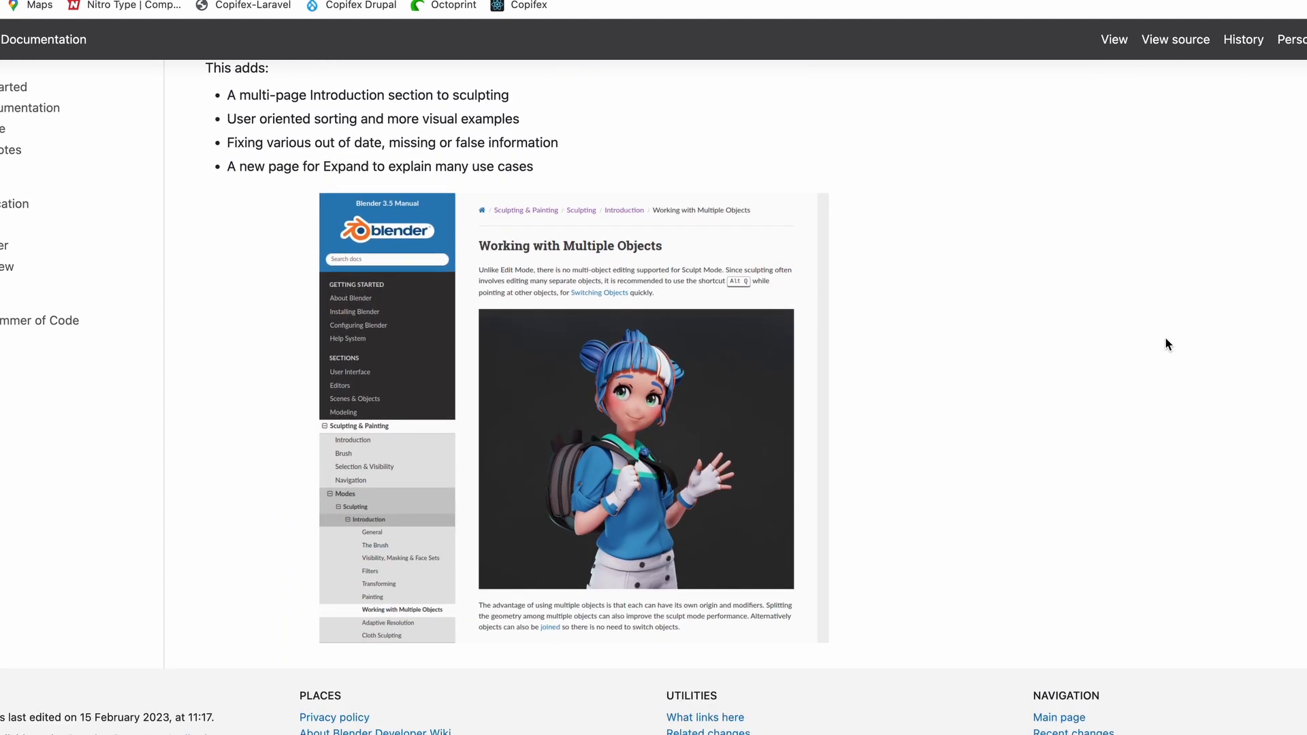
{"action": "scroll", "scroll_direction": "down", "scroll_amount": 3}
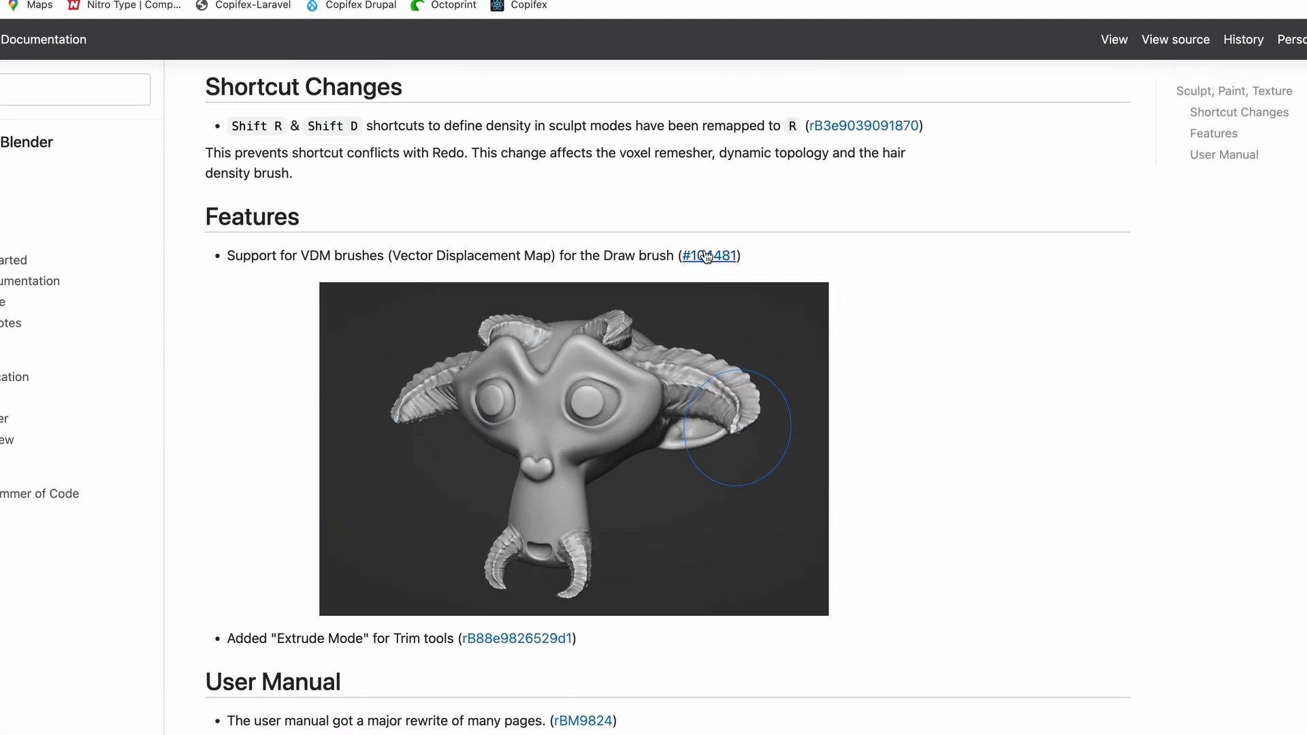
{"action": "left_click", "coordinate": [708, 256]}
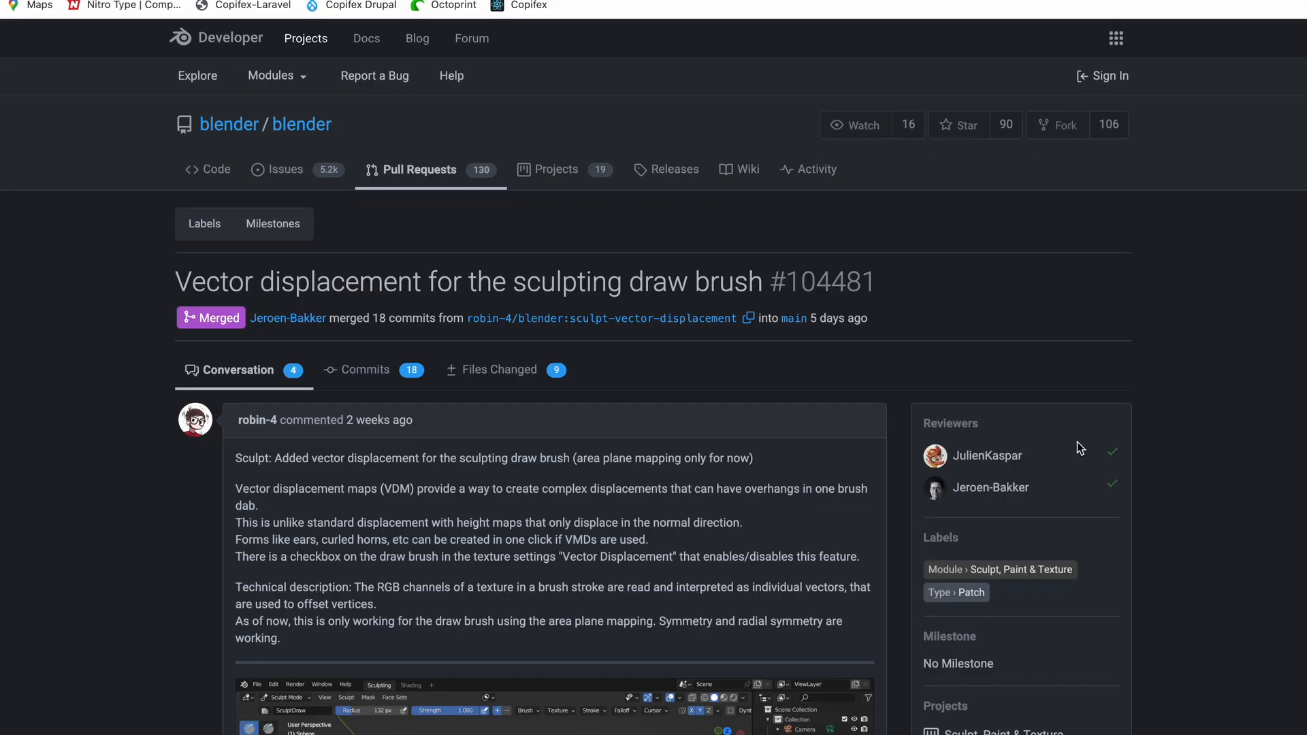
{"action": "scroll", "scroll_direction": "down", "scroll_amount": 3}
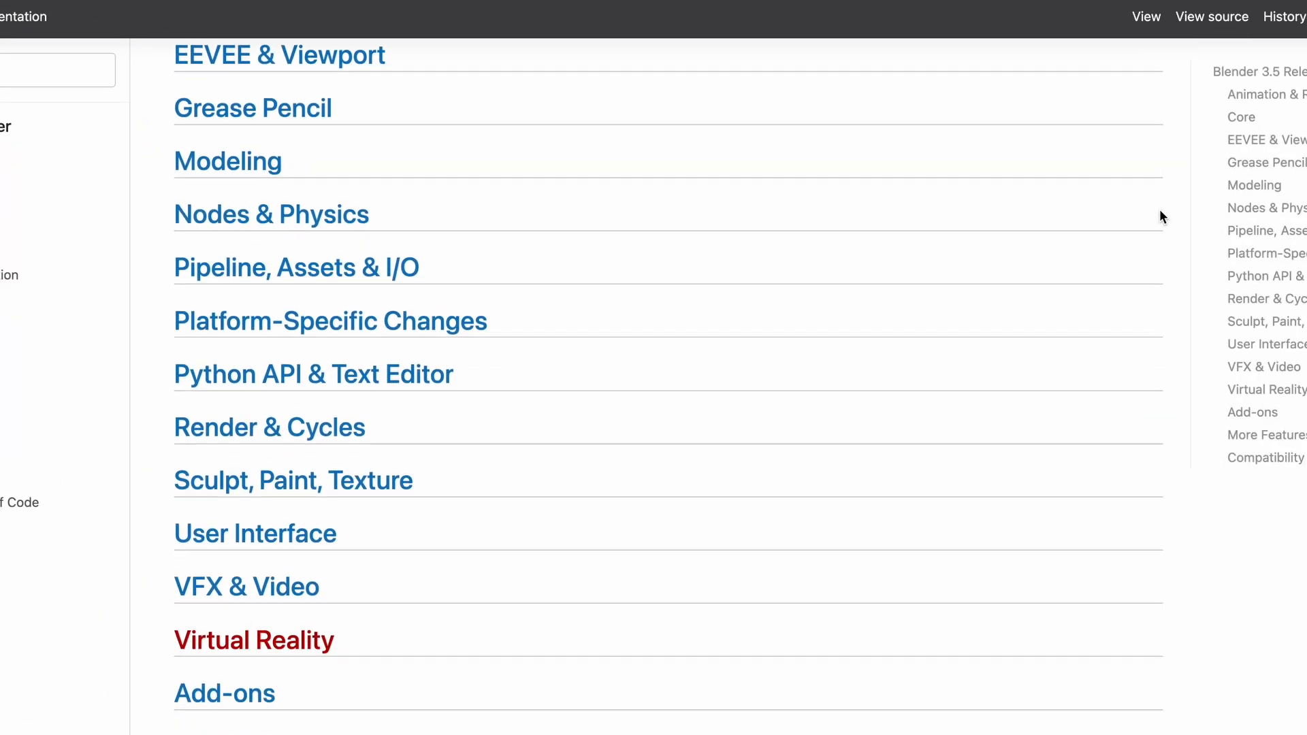
Step: Scroll the notes index to the Compatibility section with VFX platform 2023 and new minimum requirements
{"action": "scroll", "scroll_direction": "down", "scroll_amount": 3}
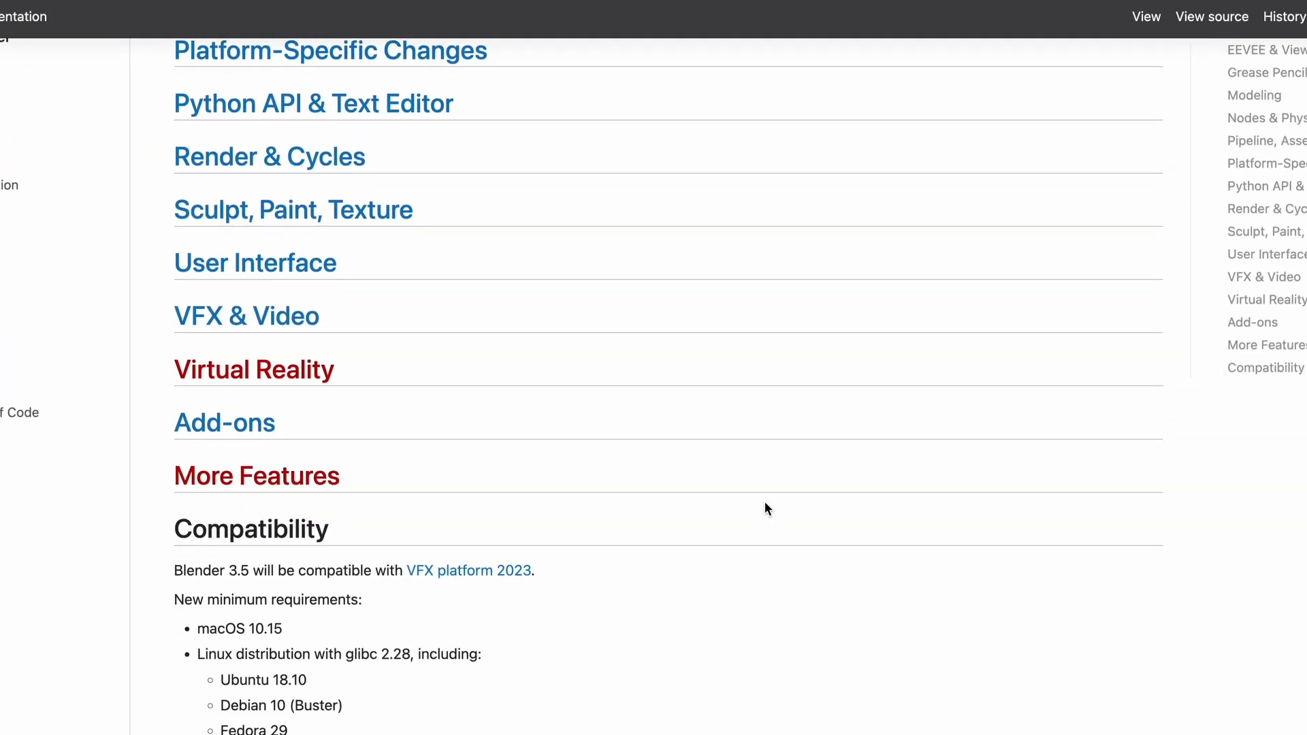